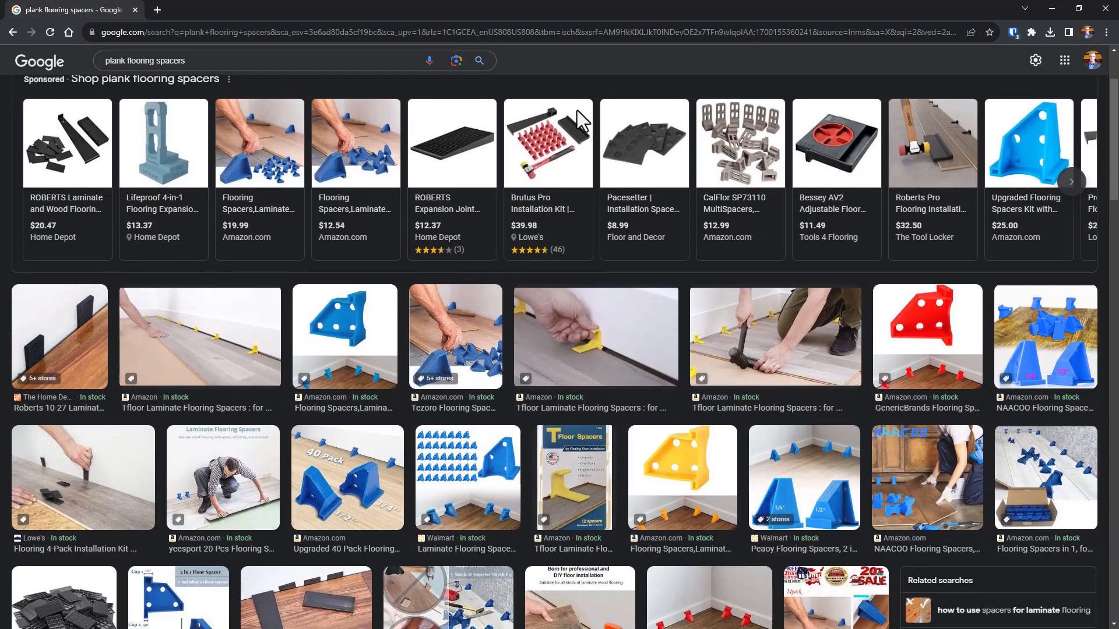
Step: Hide the Data Panel and sketch a 1.5 by 1.5 rectangle on the top plane
scroll(down, 3)
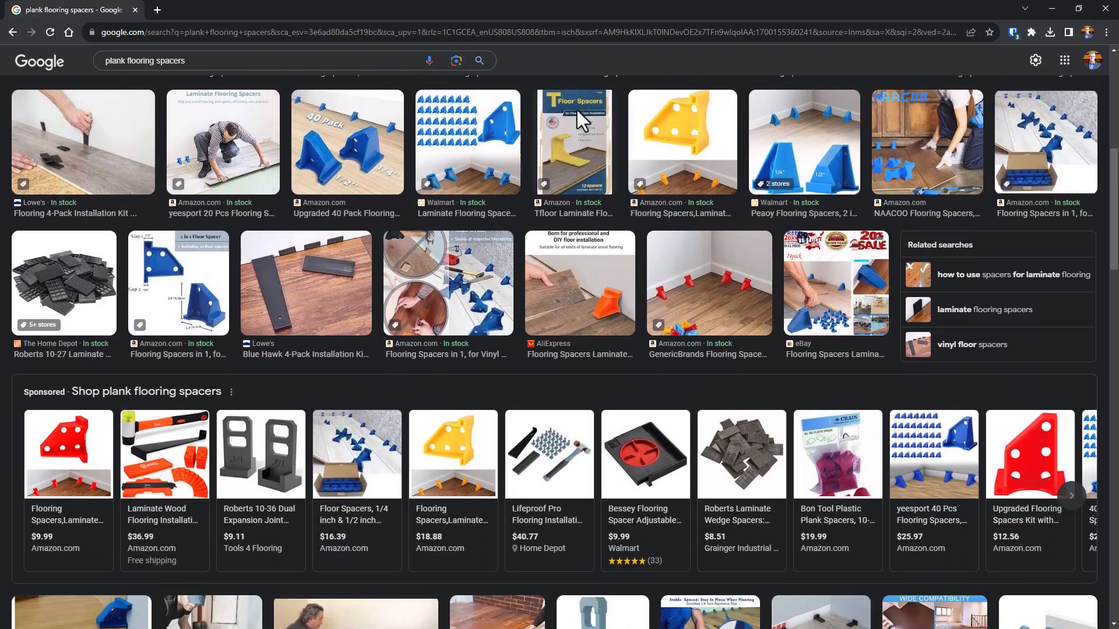
scroll(down, 3)
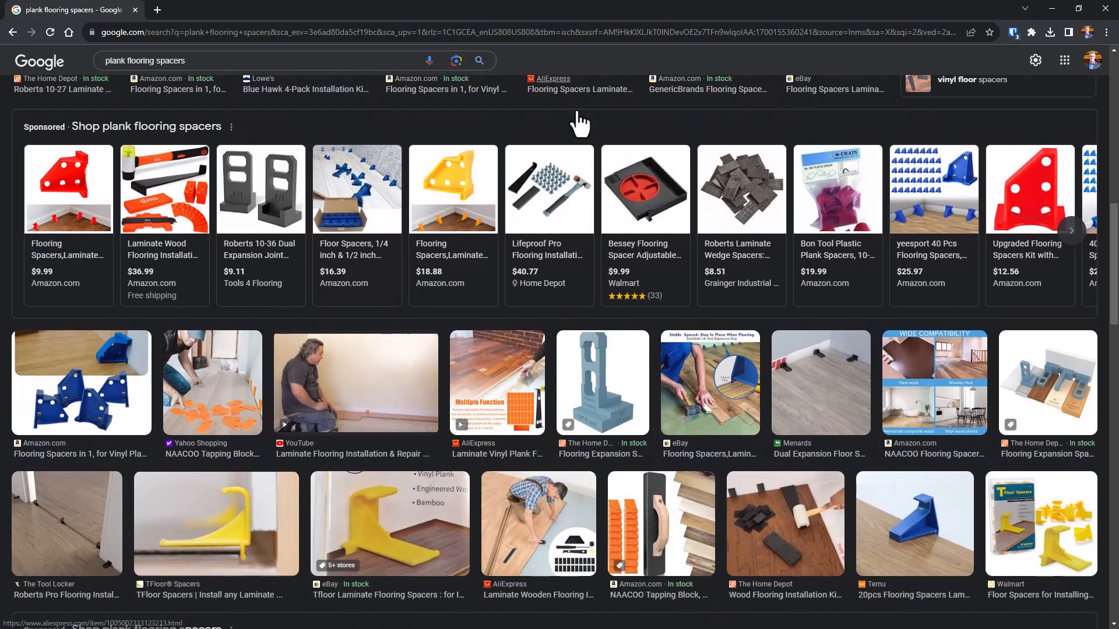
scroll(down, 3)
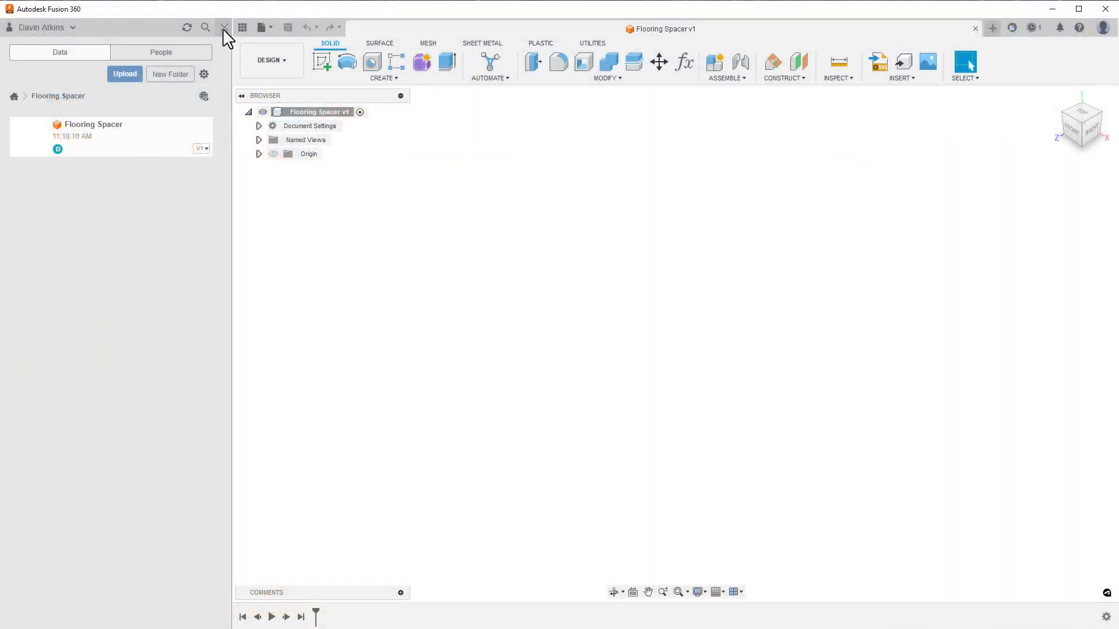
click(221, 27)
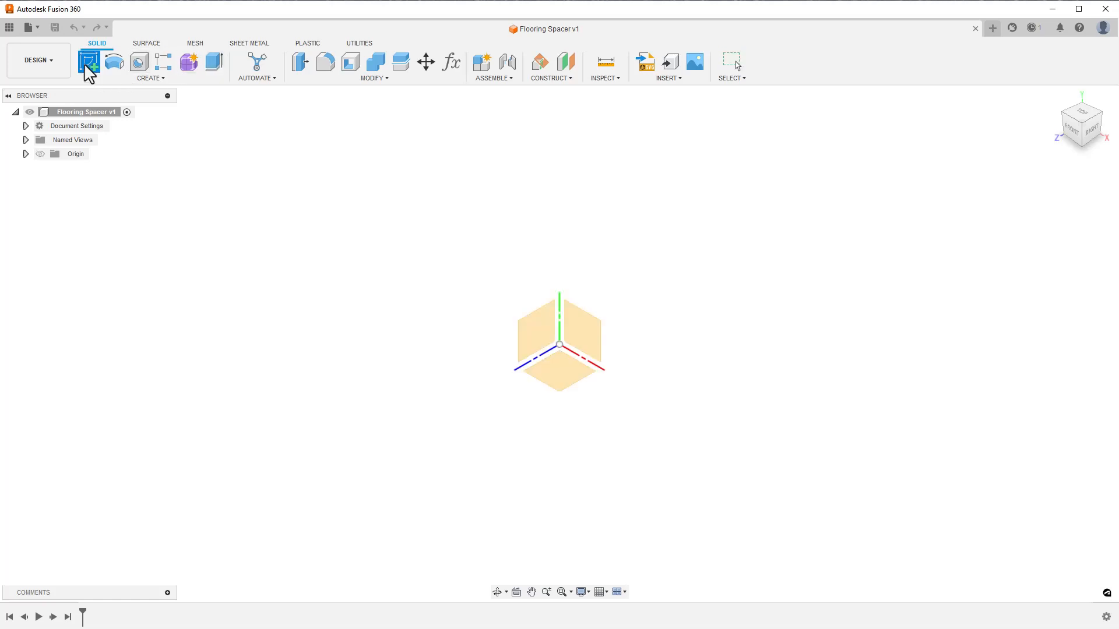
click(90, 62)
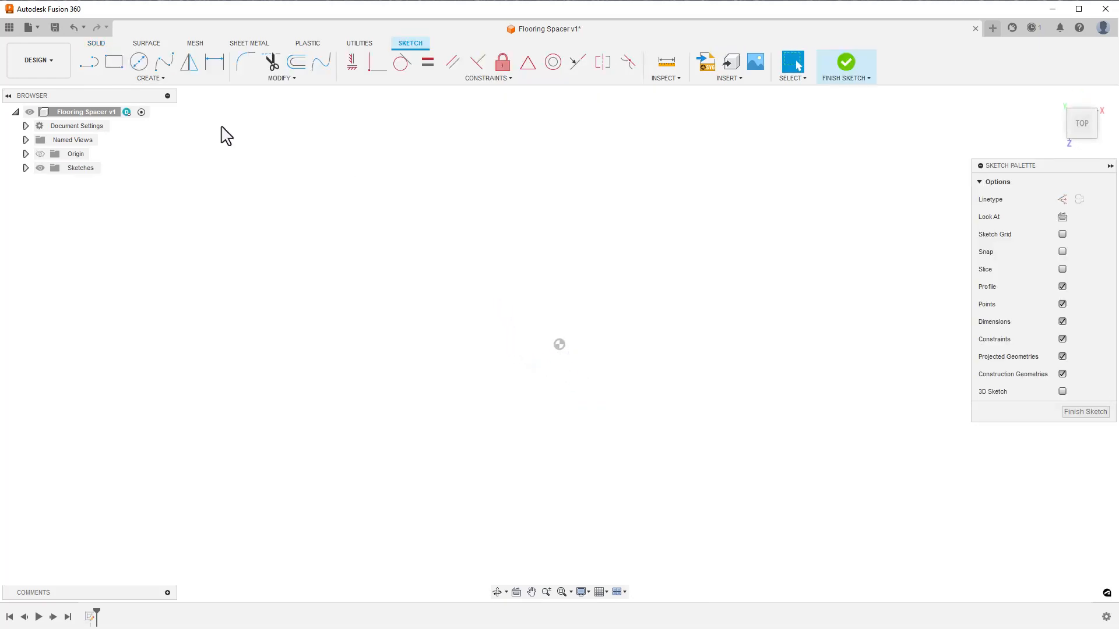
click(112, 61)
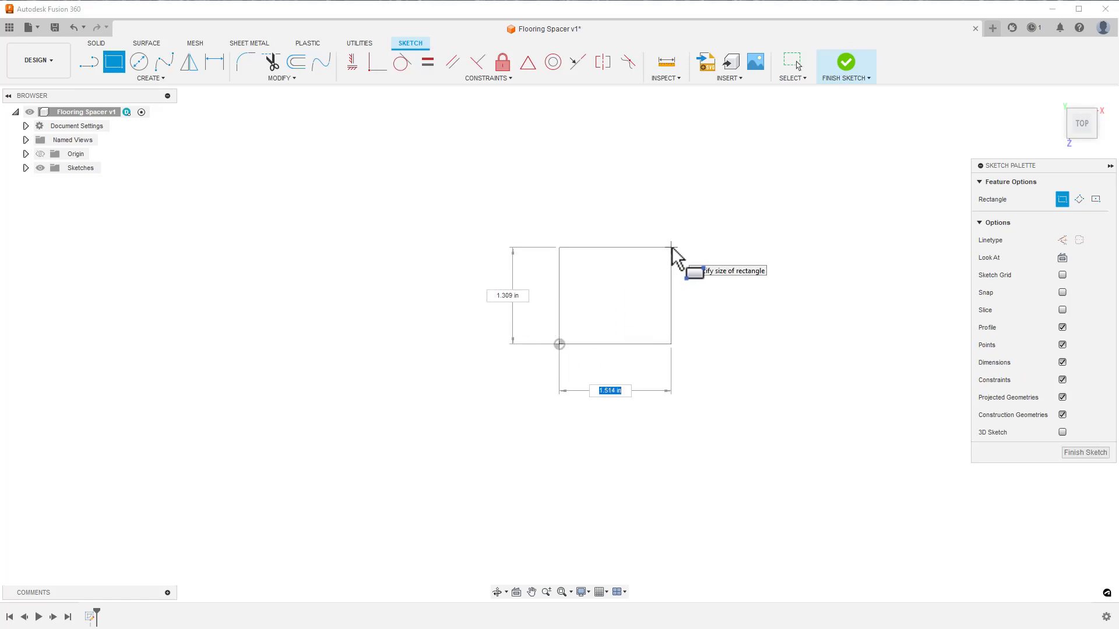
text(1.50)
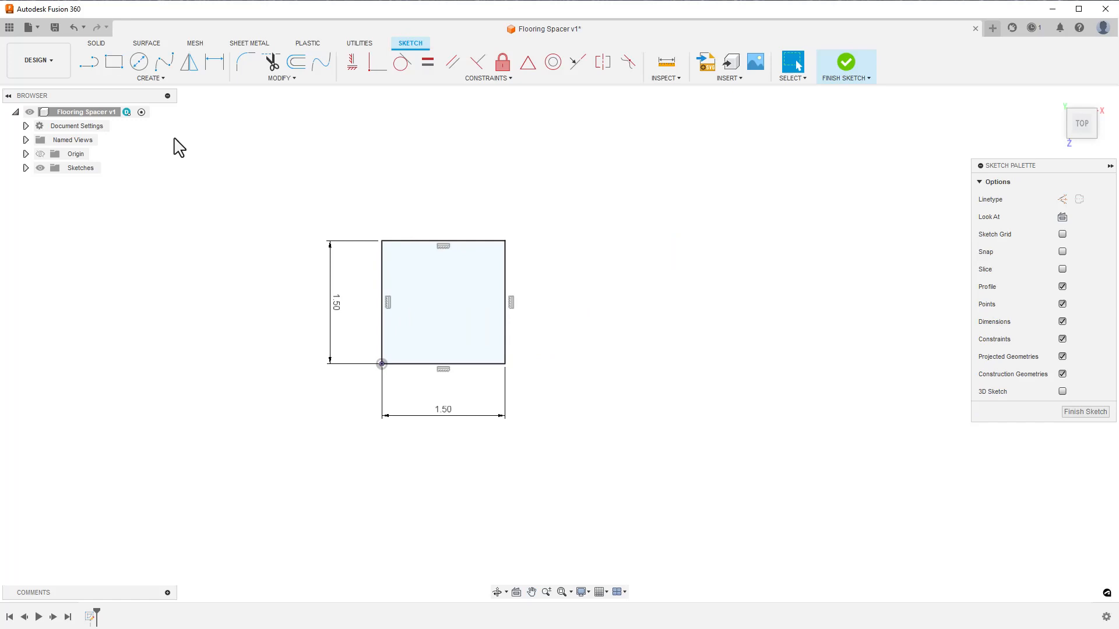
click(93, 61)
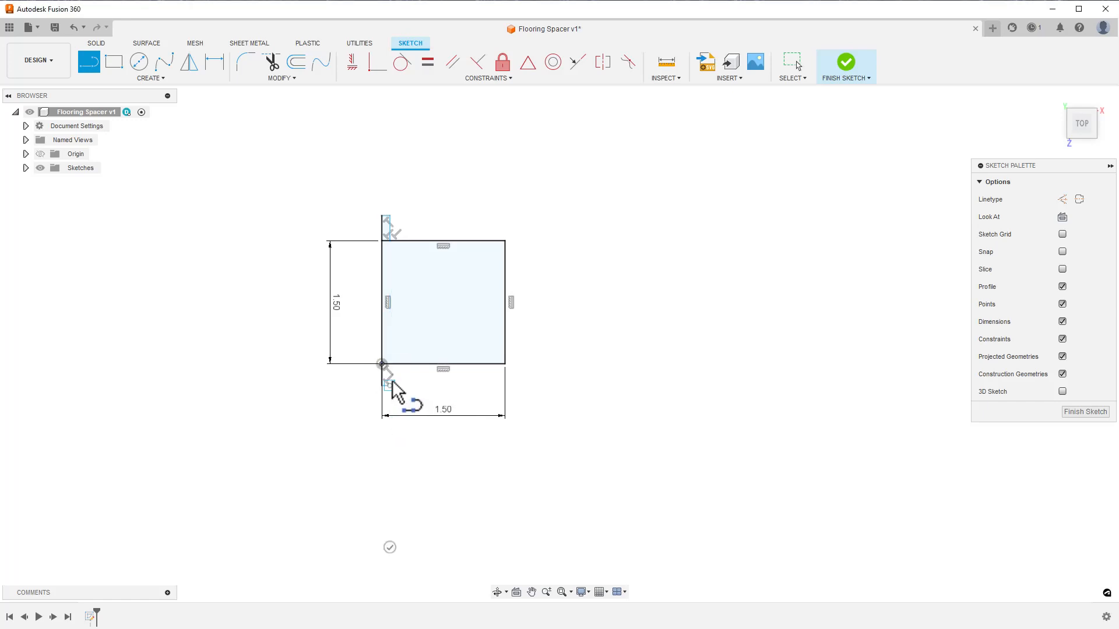
Step: Draw a tab line off the square's bottom-left corner and dimension its height to 0.25
click(380, 364)
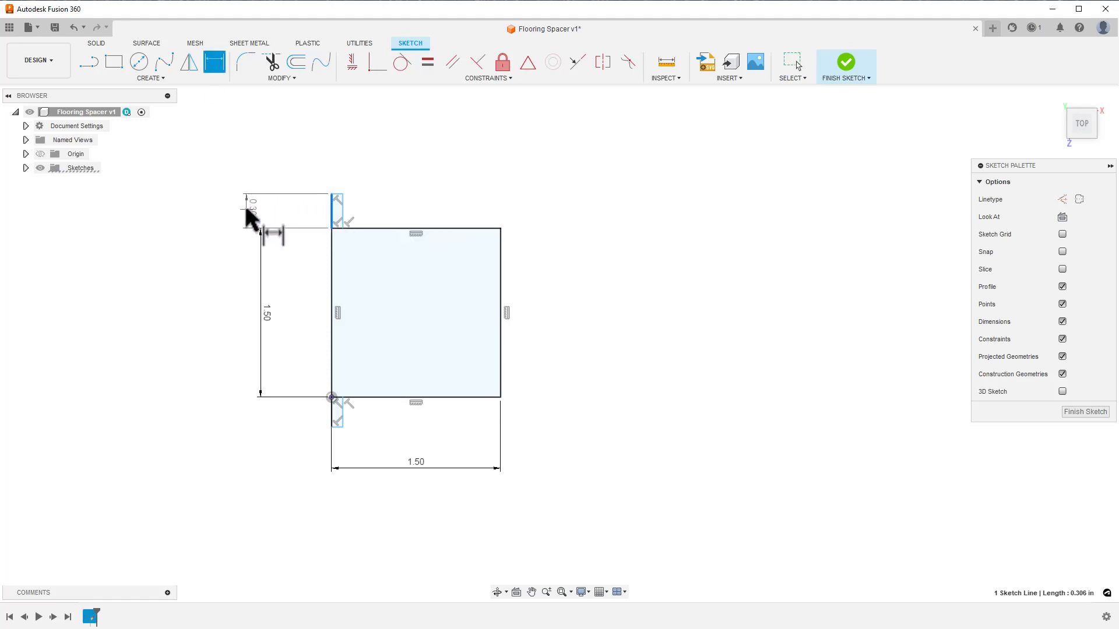
double_click(250, 210)
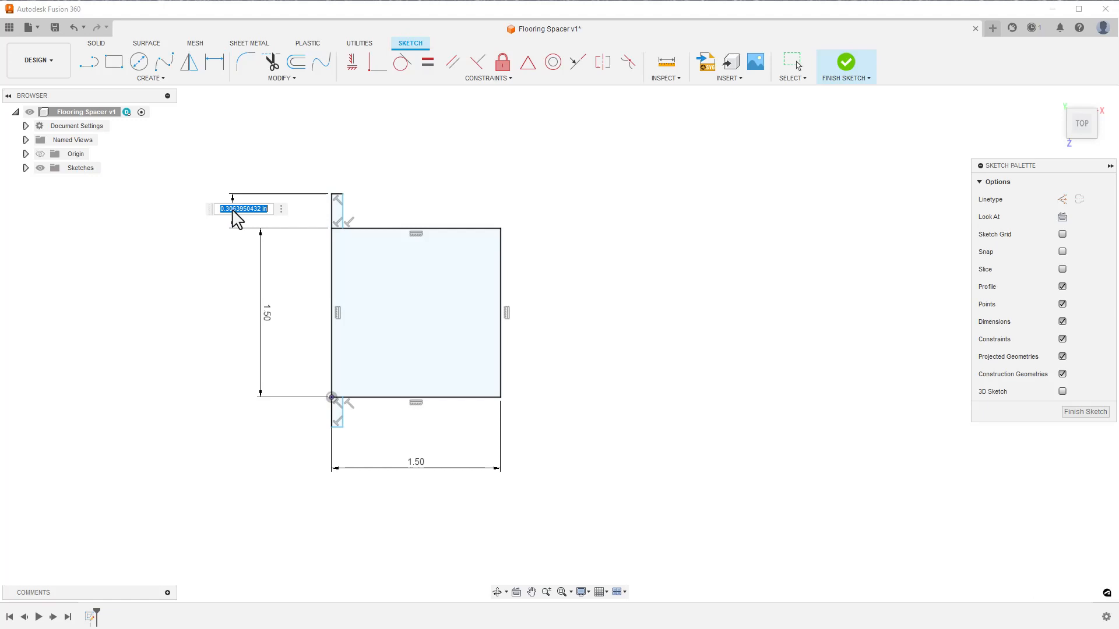
text(25)
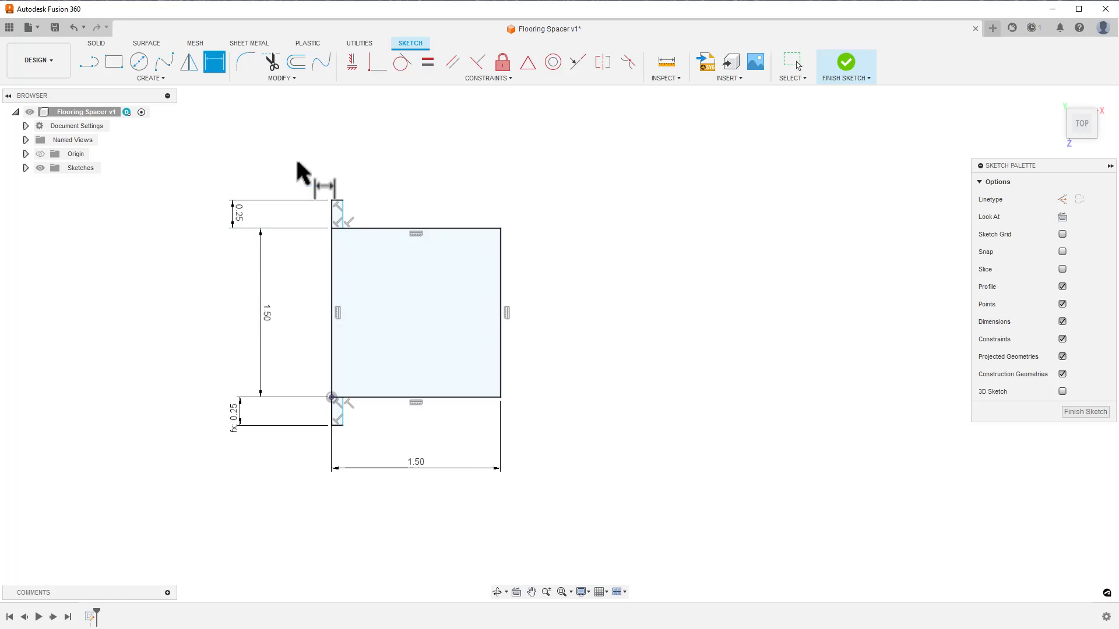
mouse_move(336, 200)
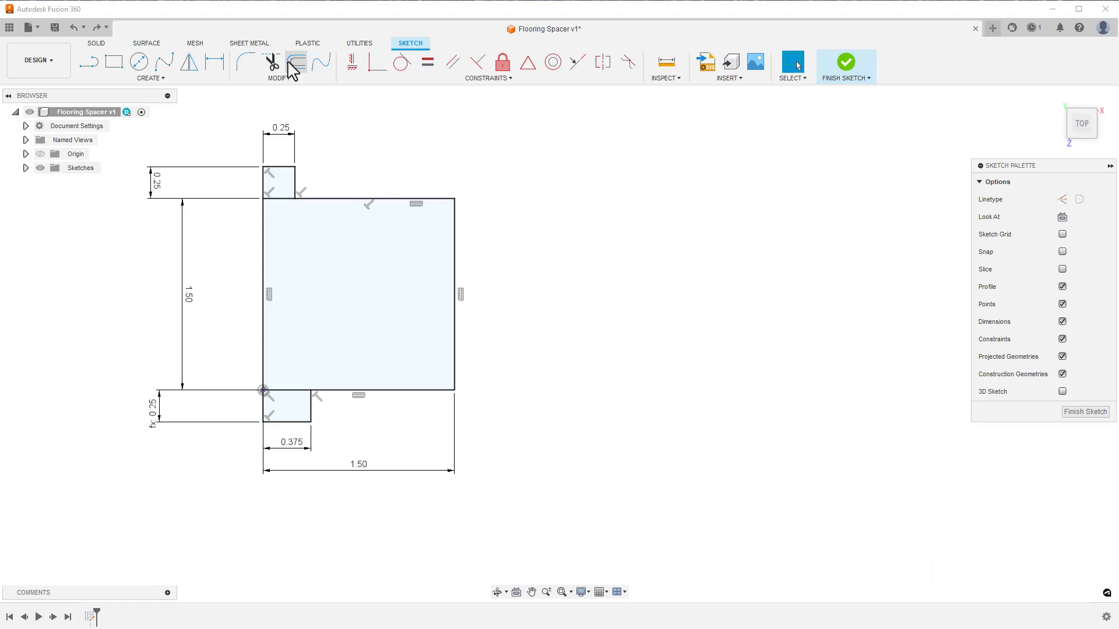
Step: Offset the square inward by 0.1 in to form the thin wall outline
click(302, 61)
text(-0.1)
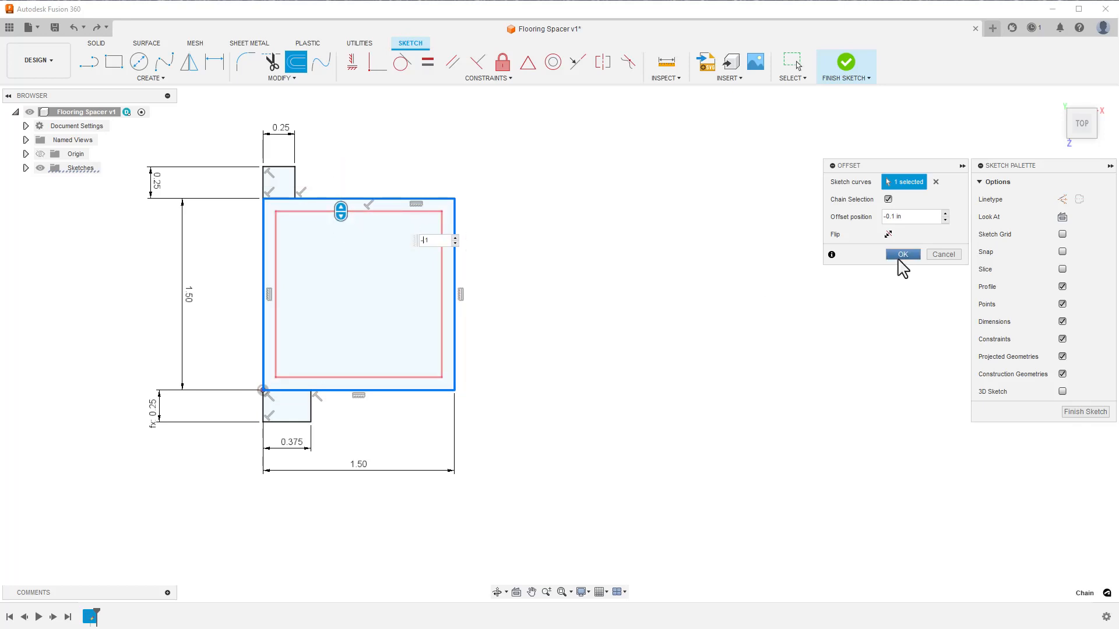
click(901, 254)
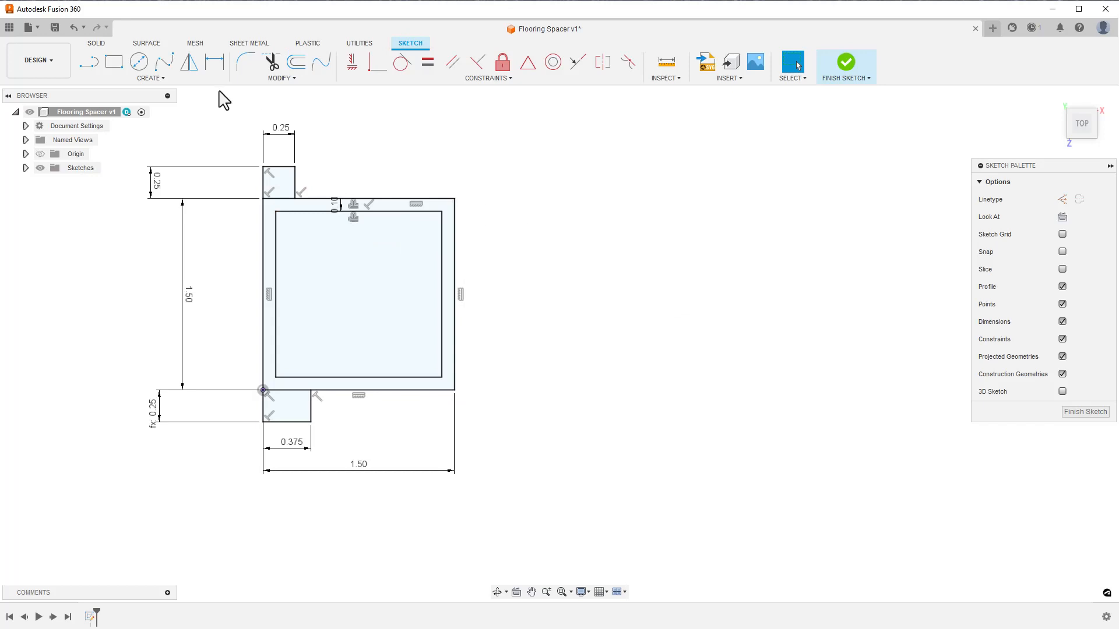
Step: Draw a center-diameter circle and pattern it into a 2x2 grid inside the inner outline
click(140, 60)
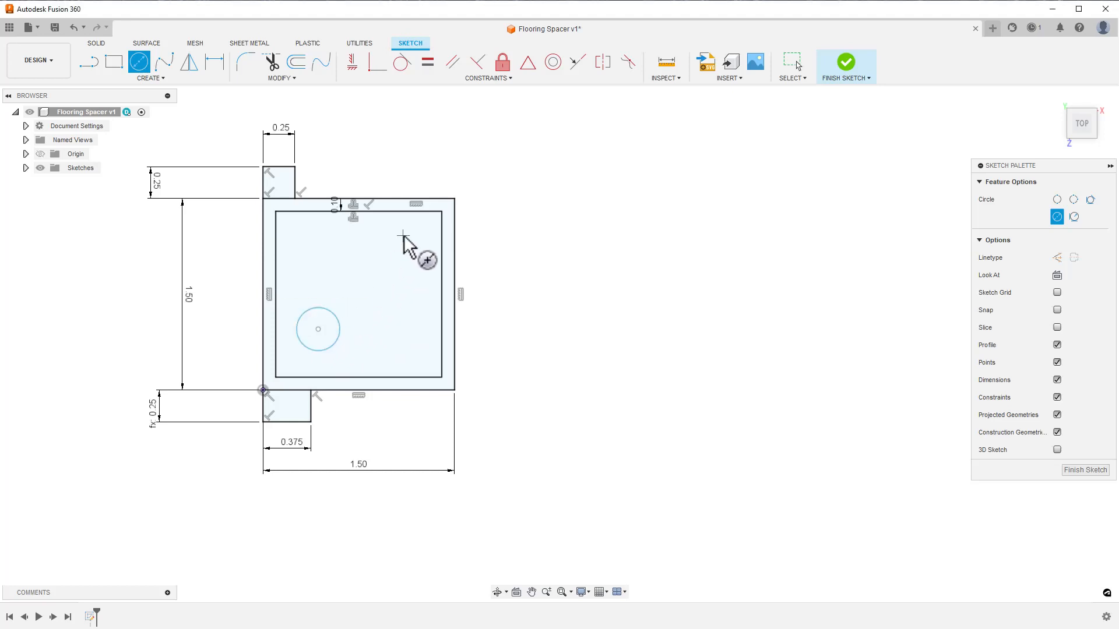
mouse_move(333, 107)
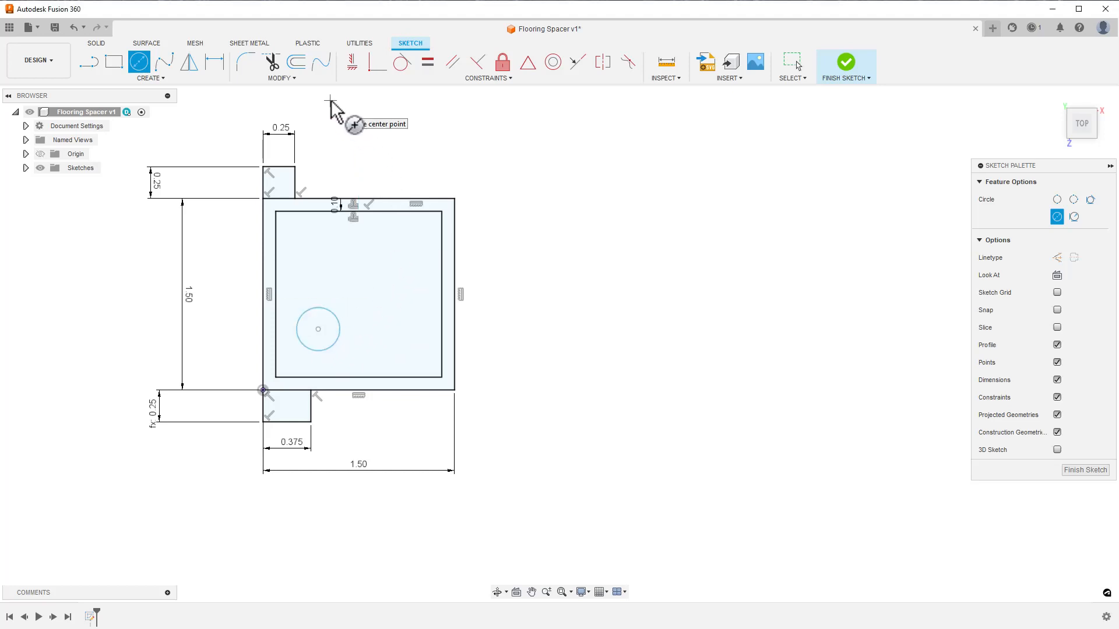
click(150, 76)
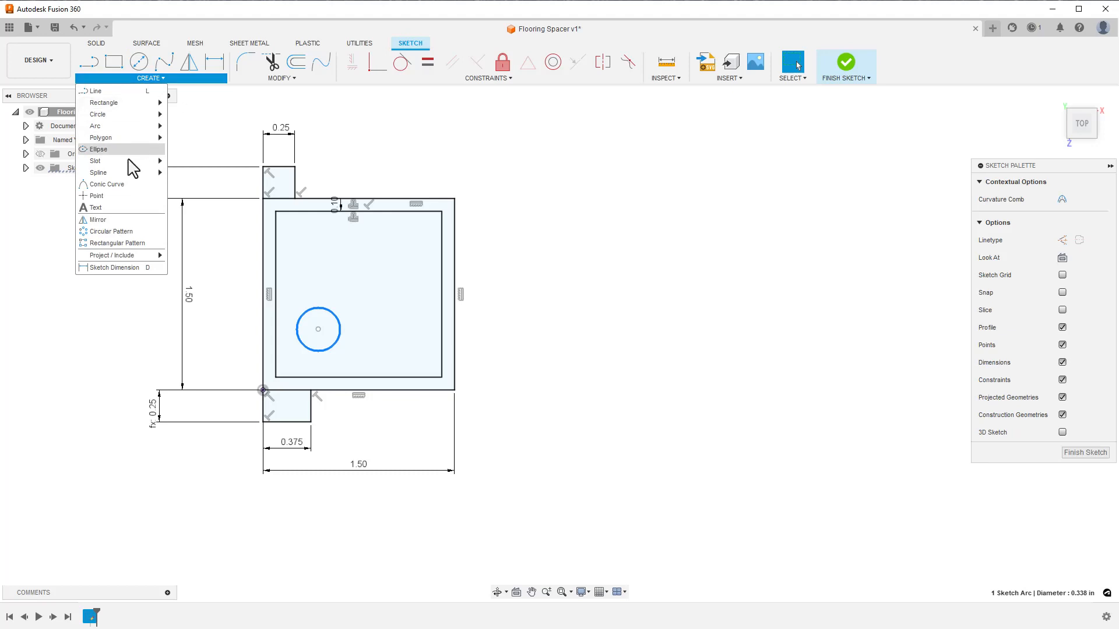
click(111, 242)
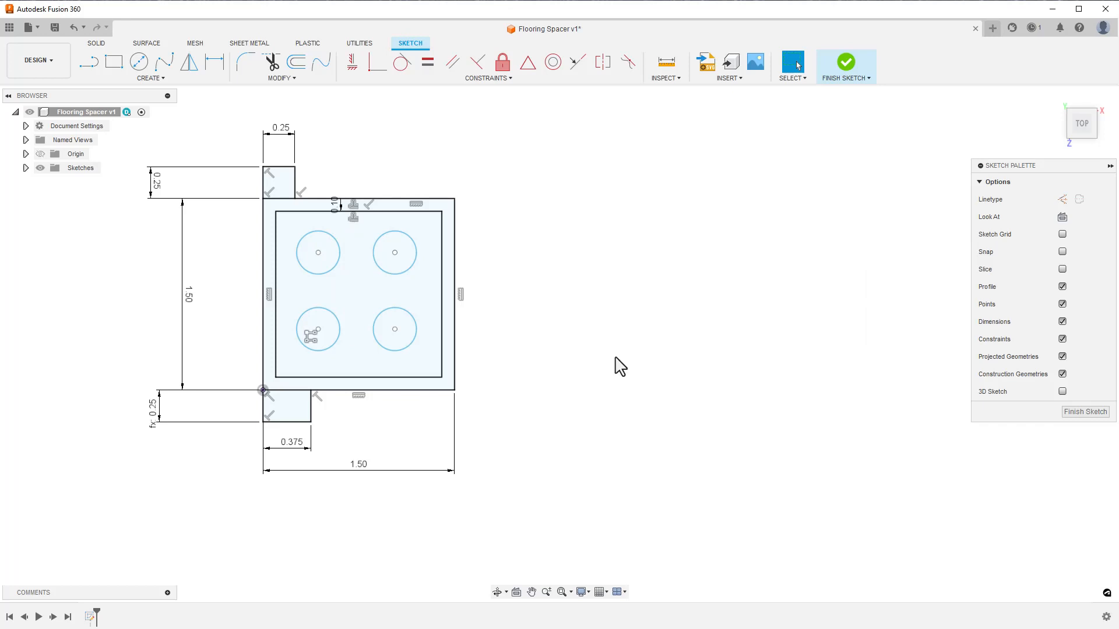
click(316, 329)
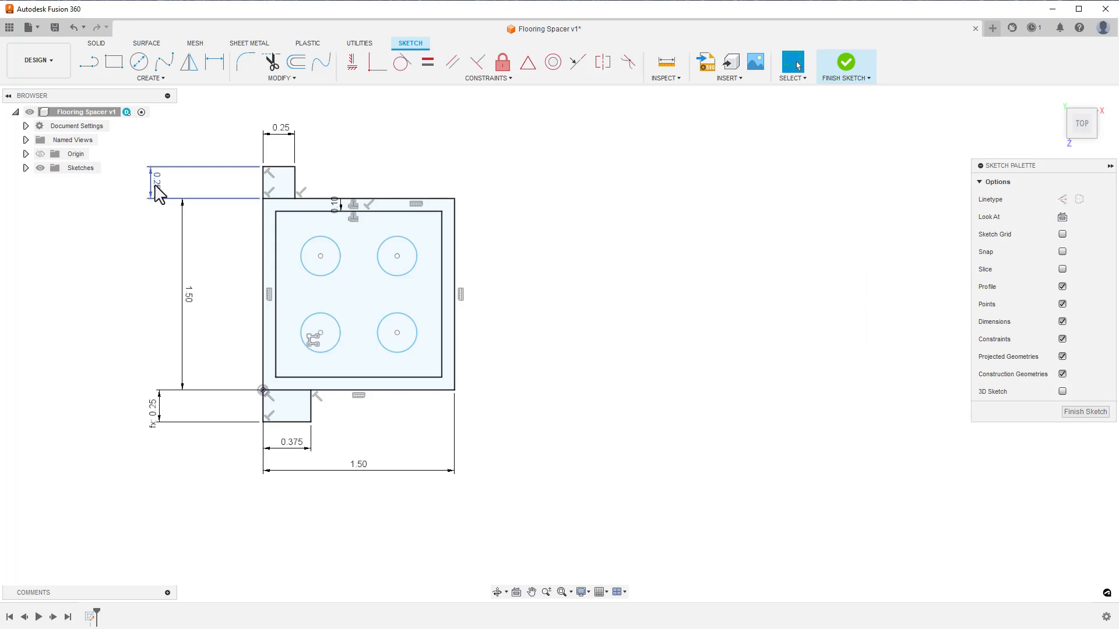
double_click(156, 185)
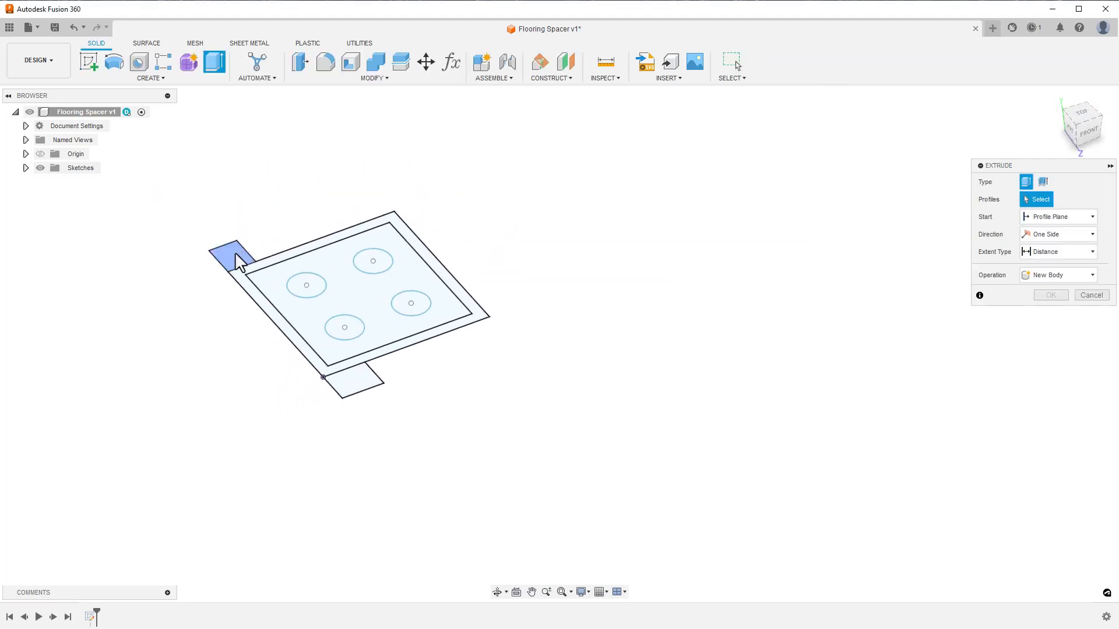
Step: Extrude the wall and tabs to about 0.5 in, then show Sketch1 and extrude the circles as holes
click(350, 386)
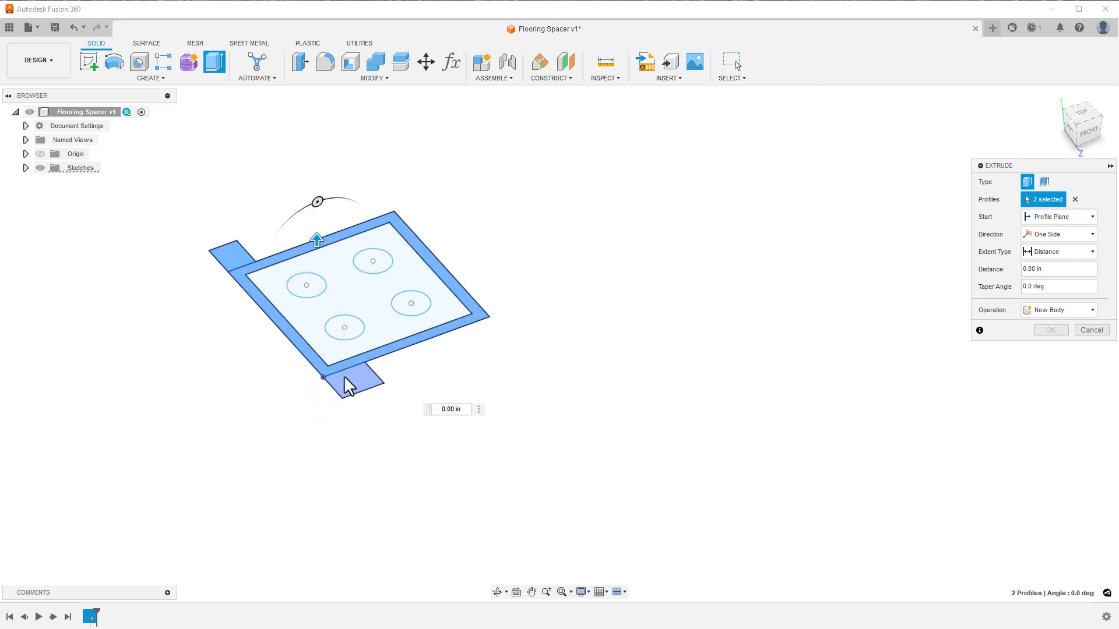
drag(317, 239, 352, 313)
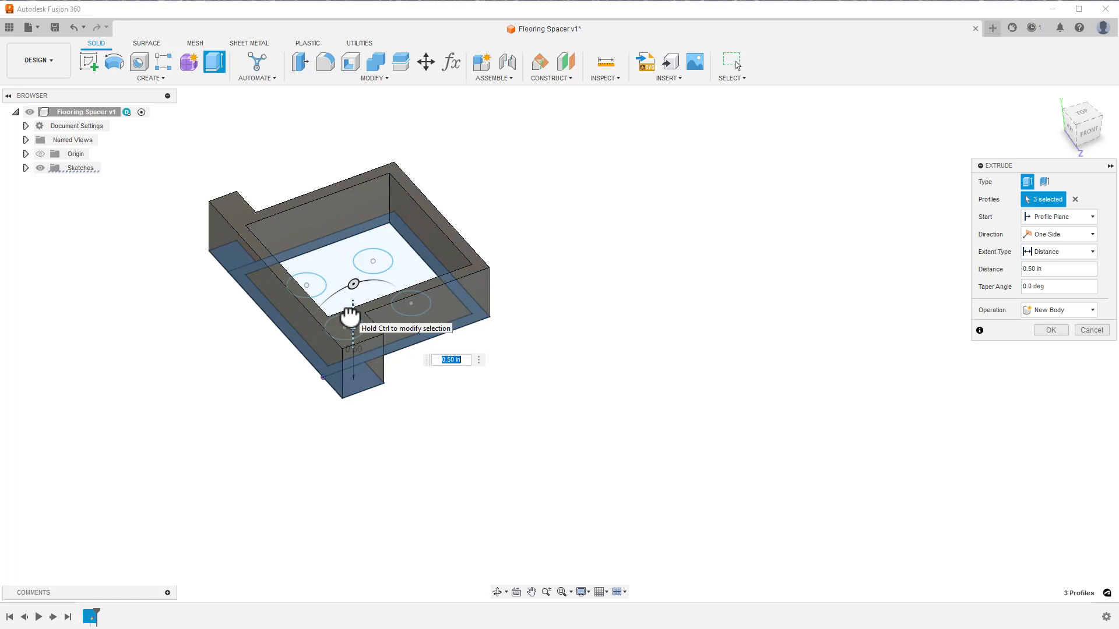
click(1051, 329)
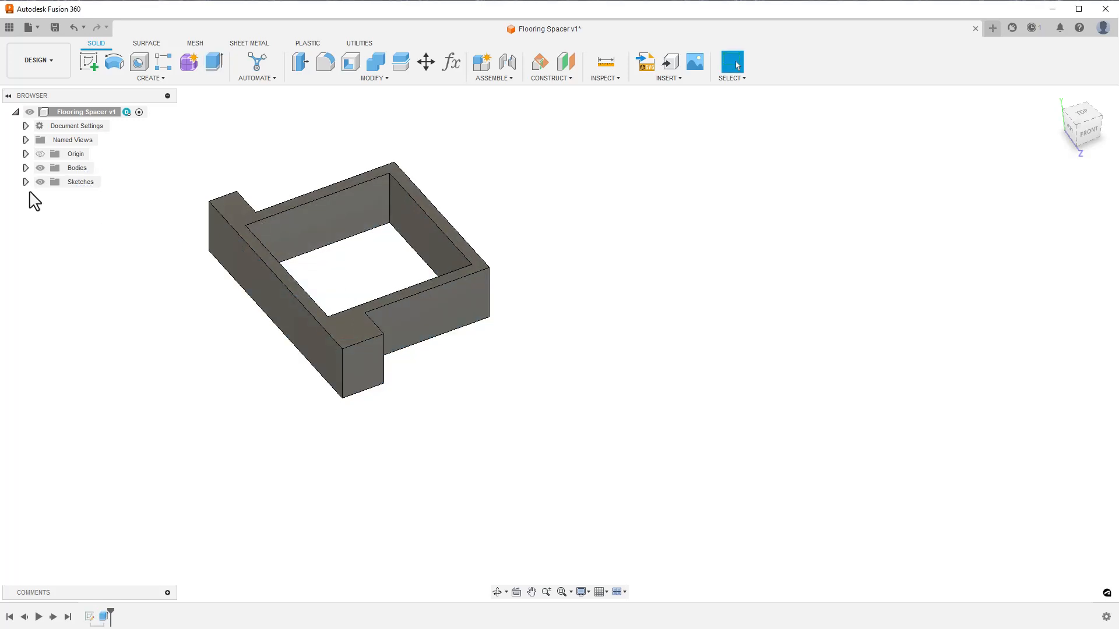
click(26, 181)
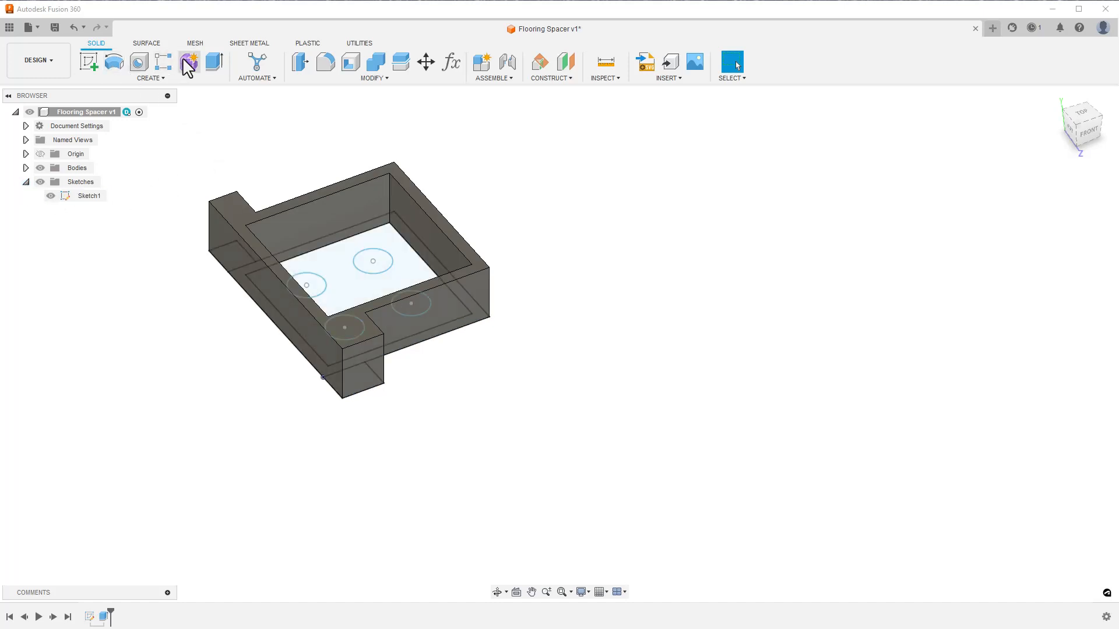
click(214, 62)
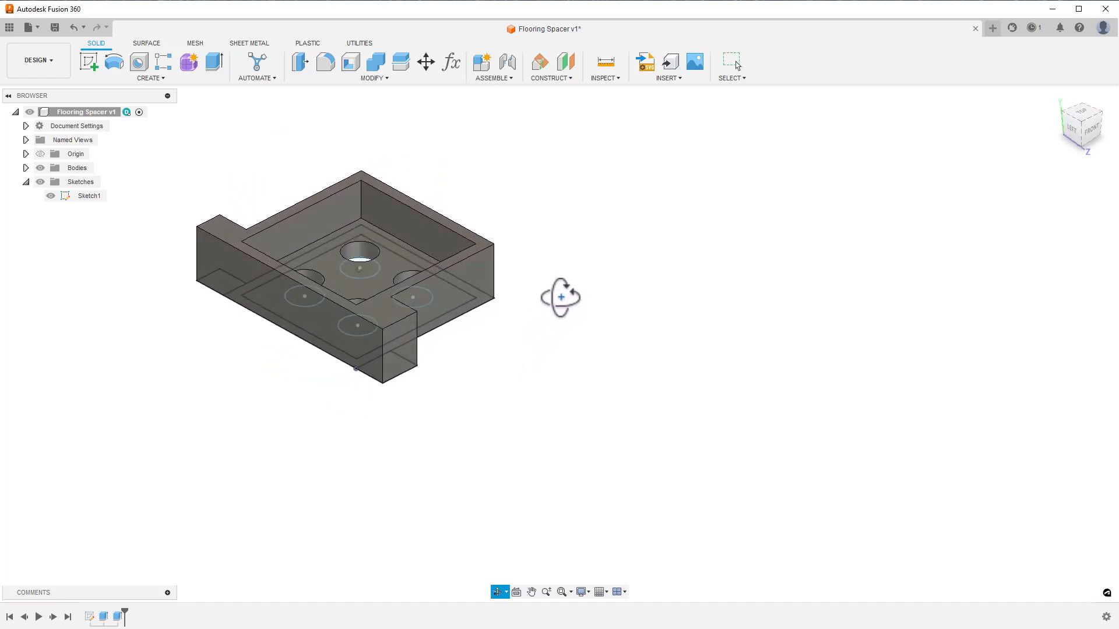
Step: Orbit the model to view the spacer's long side wall
drag(561, 296, 477, 275)
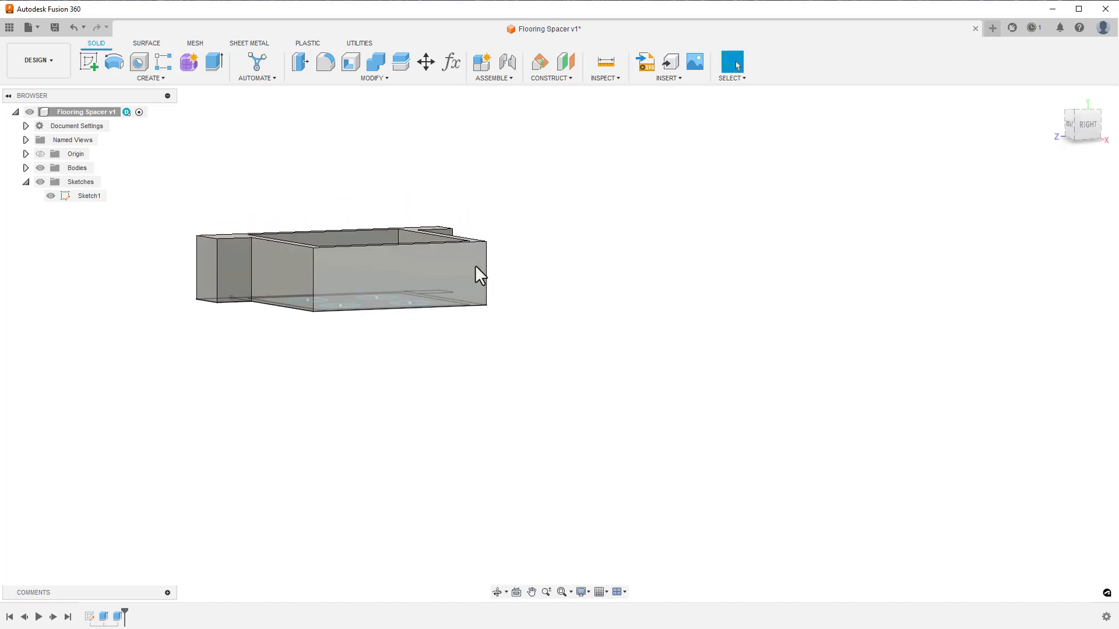
mouse_move(546, 265)
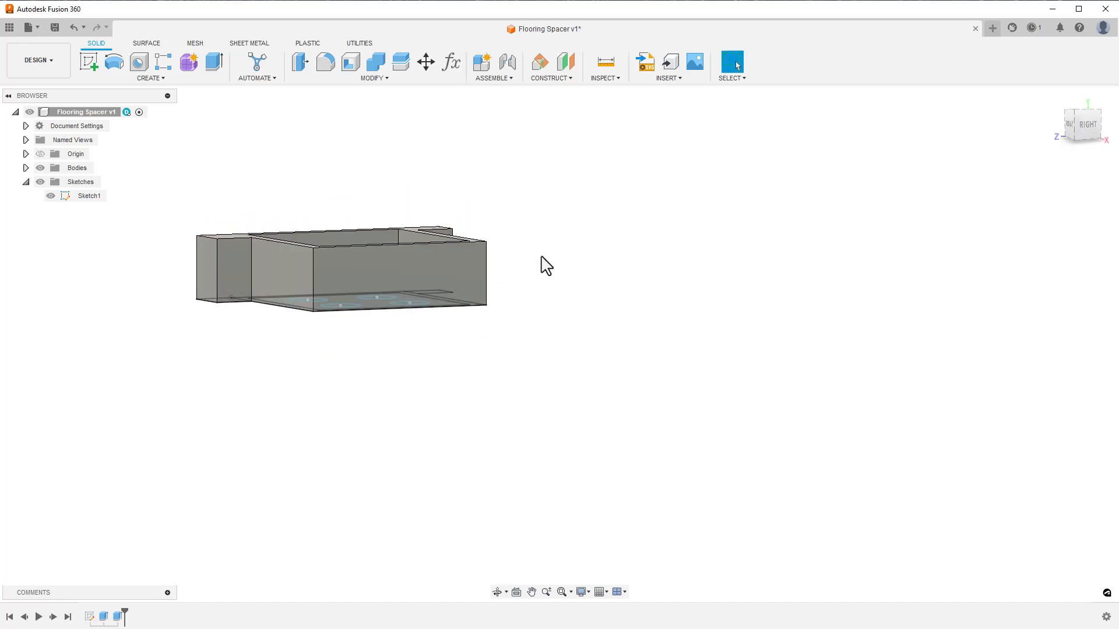
mouse_move(192, 100)
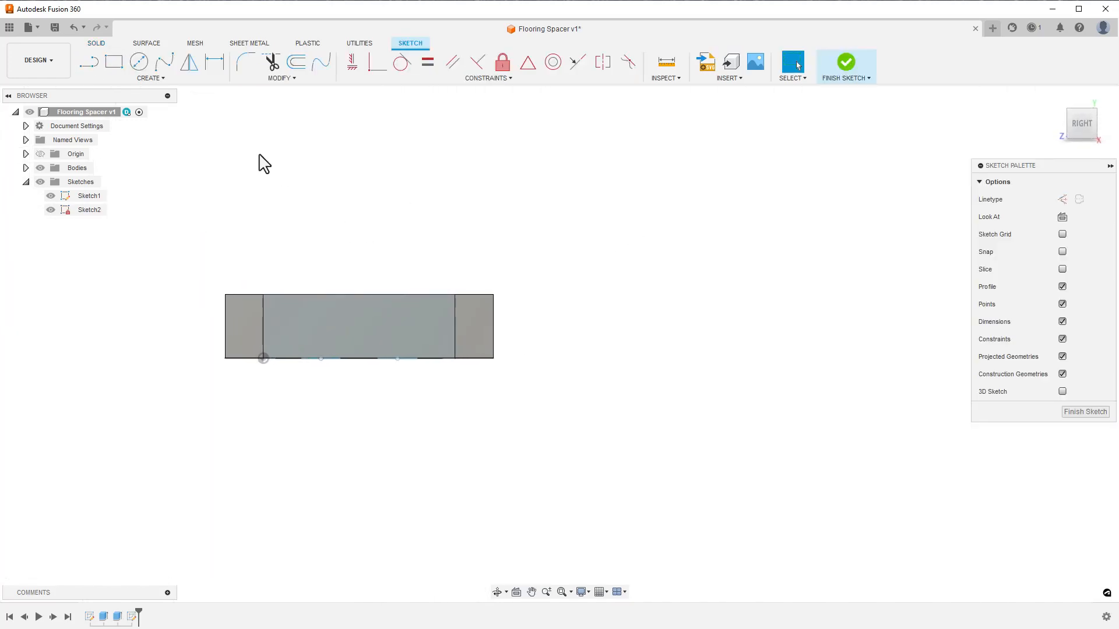
Step: Add sketch text reading 3/8 and 1/4 in a frame on the side wall
click(151, 78)
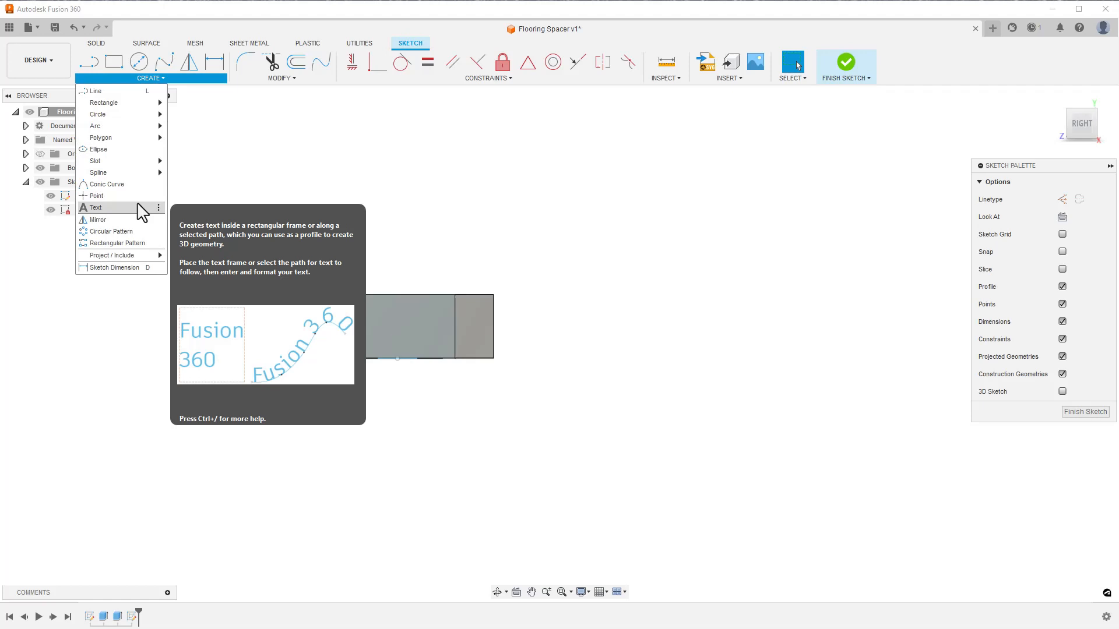
click(95, 207)
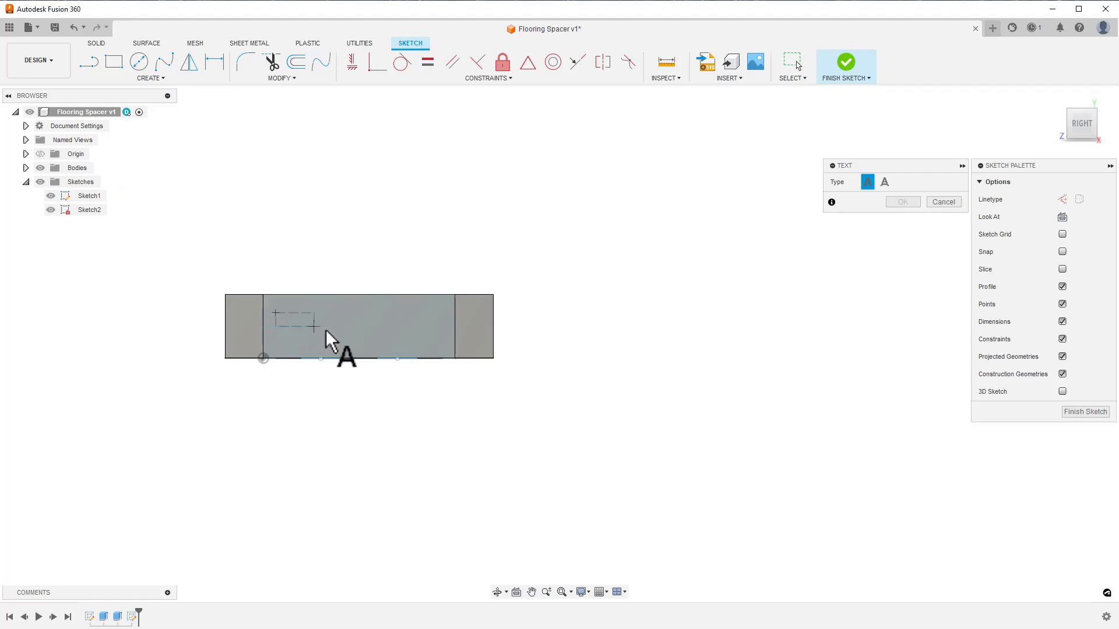
click(276, 318)
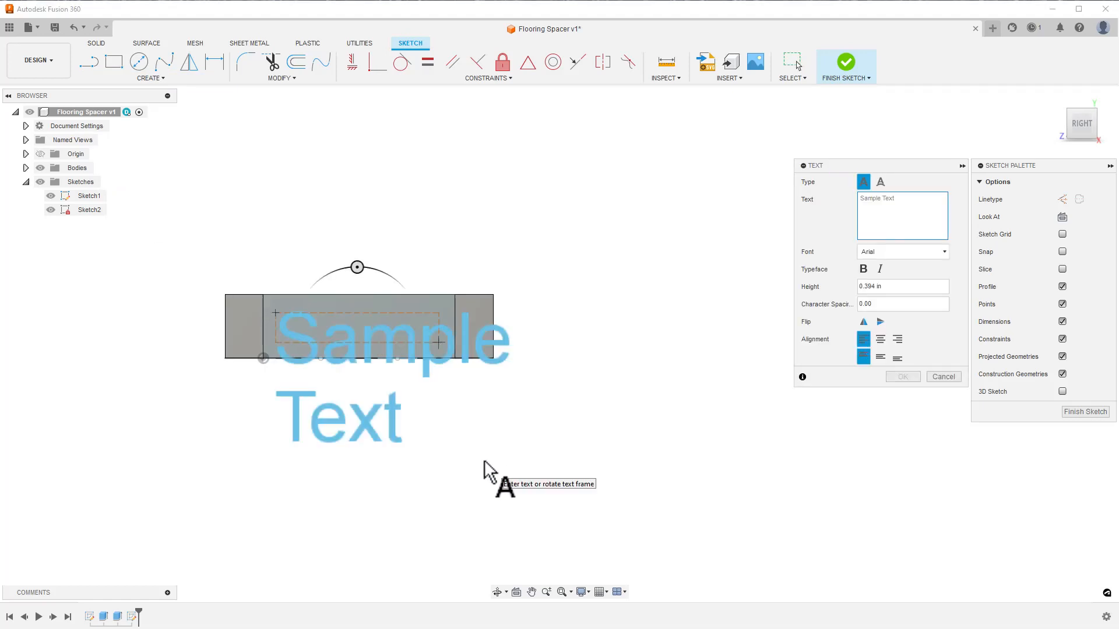
text(3/8)
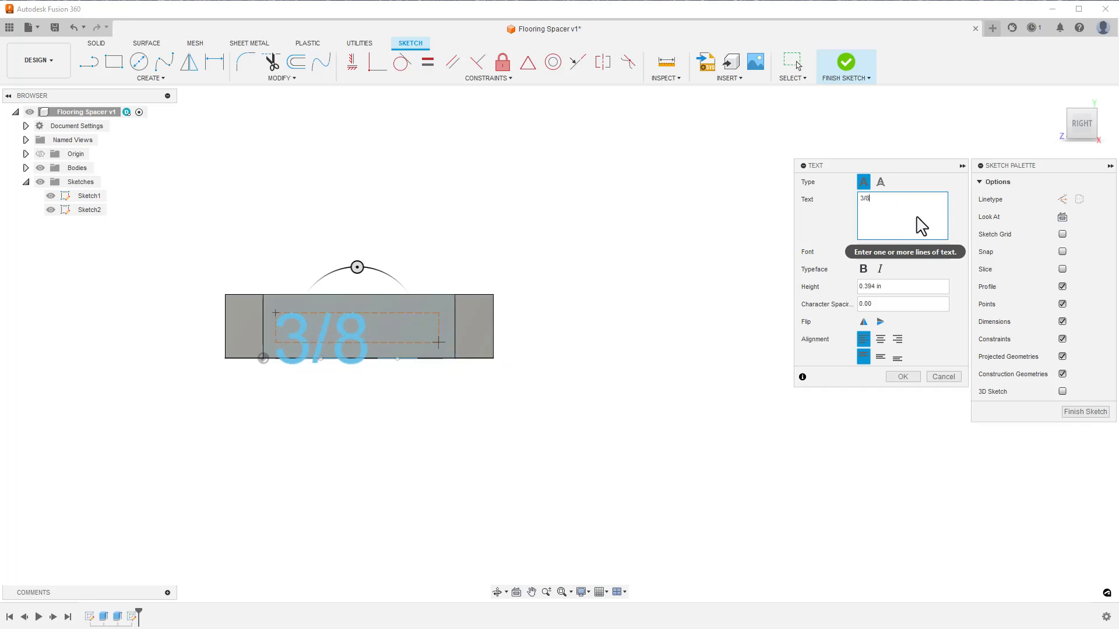
text(1/4)
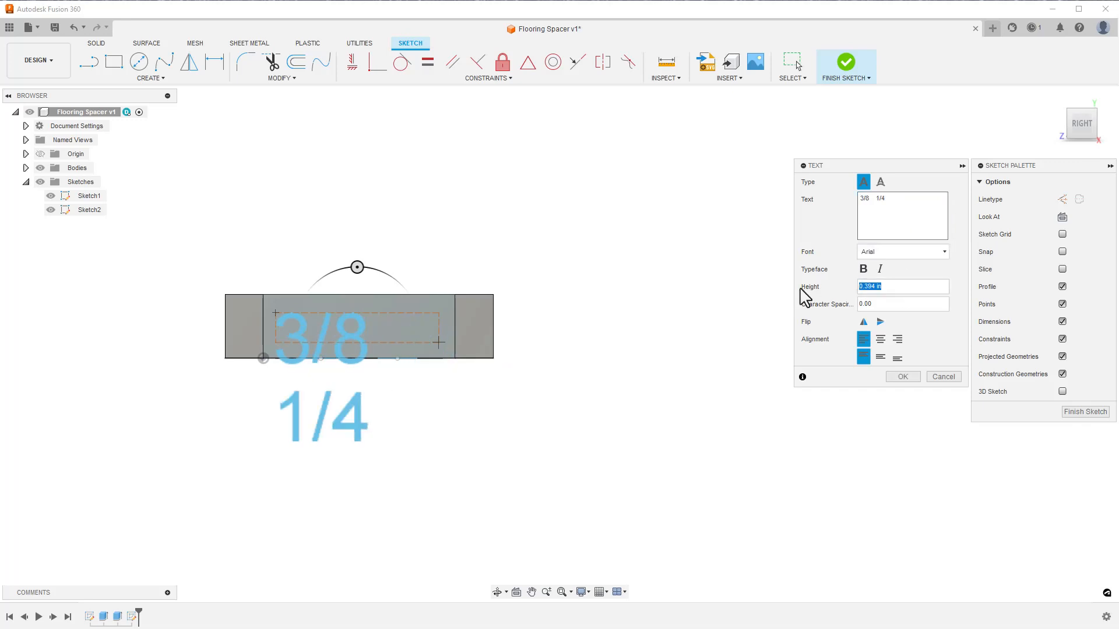
click(902, 377)
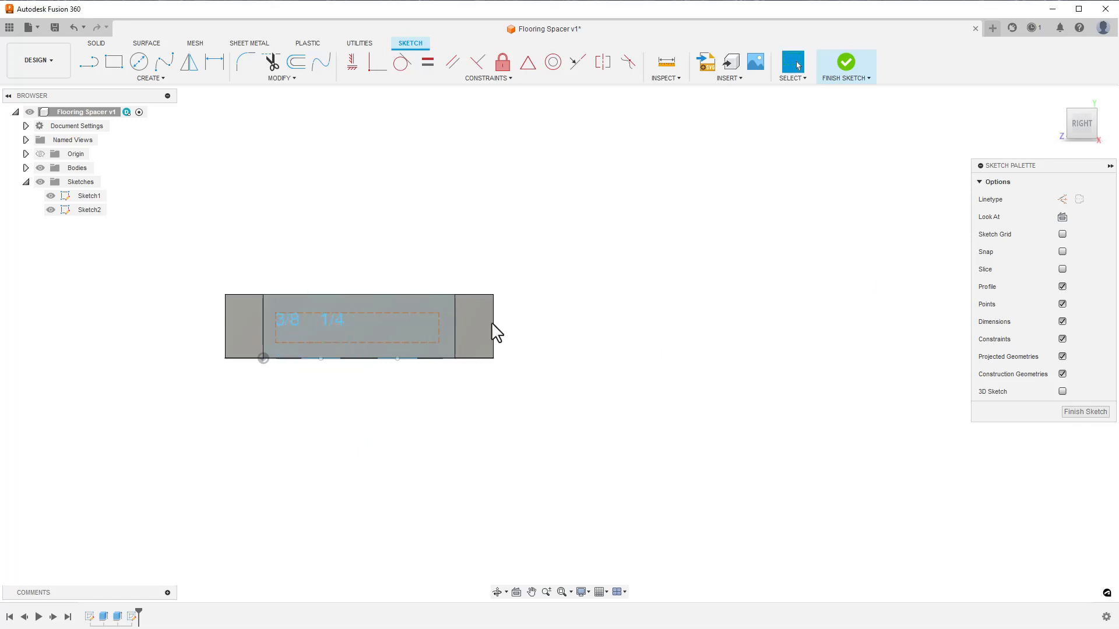
Step: Edit both labels to a text height of 0.2 in
double_click(291, 321)
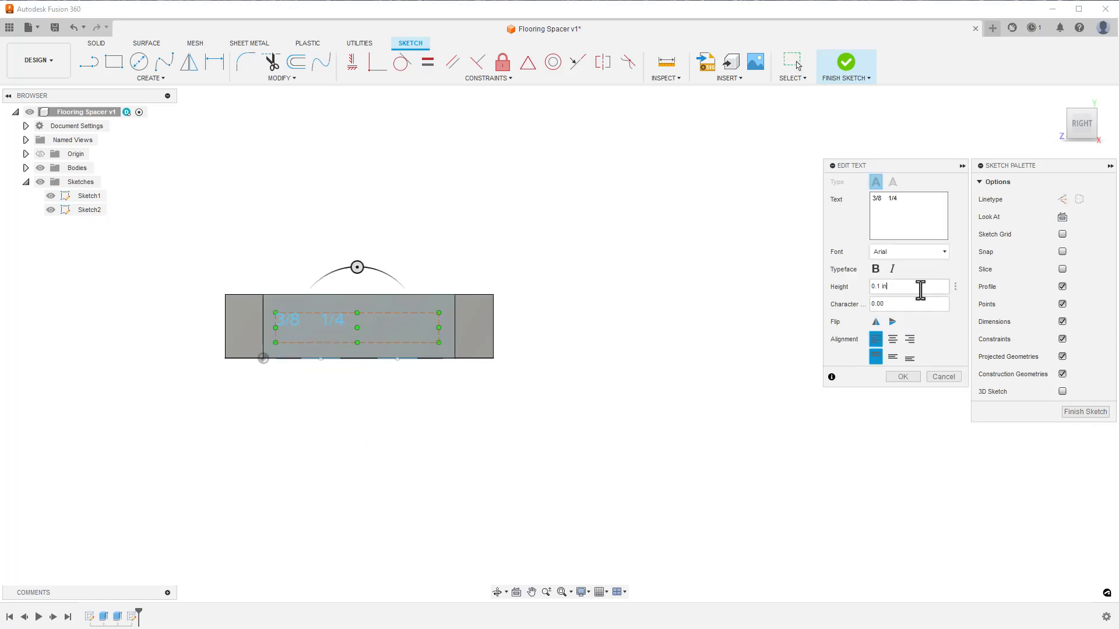
click(902, 376)
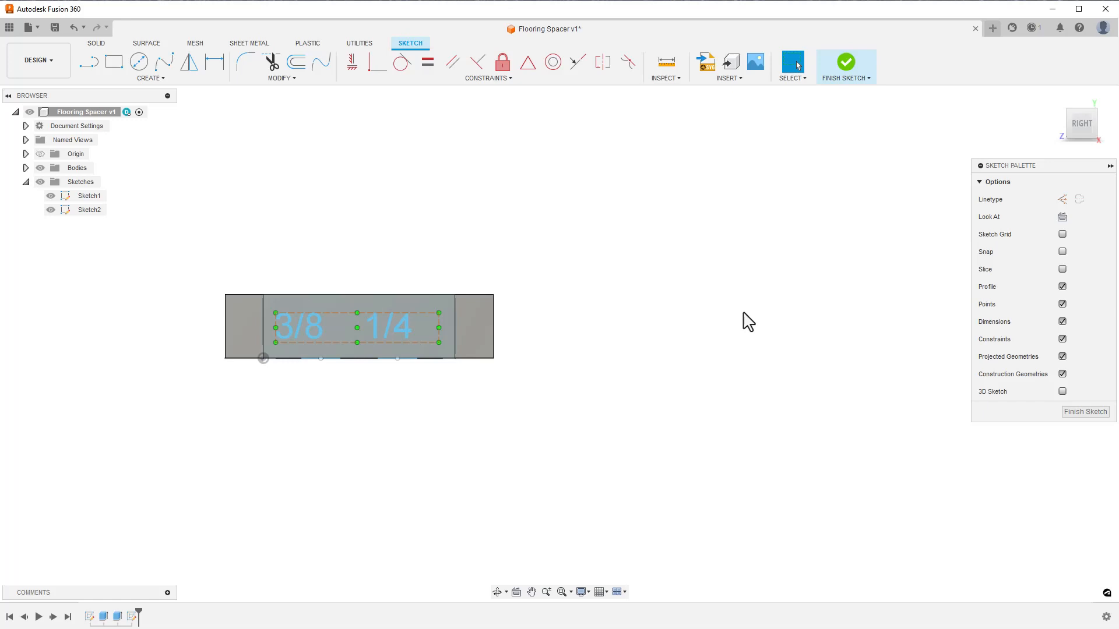
double_click(358, 328)
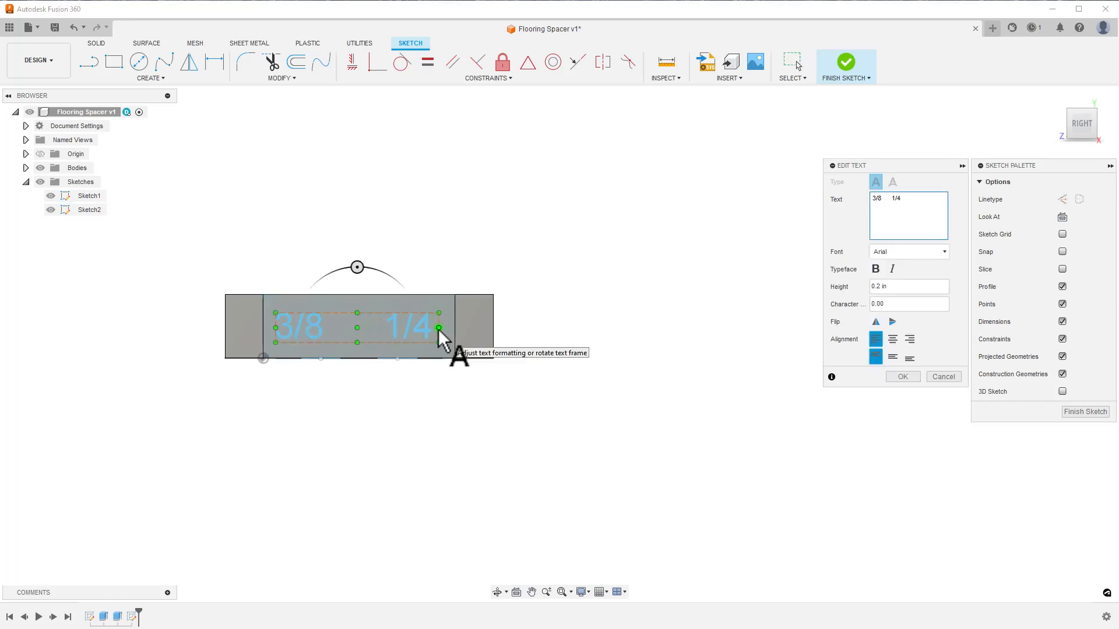
click(902, 377)
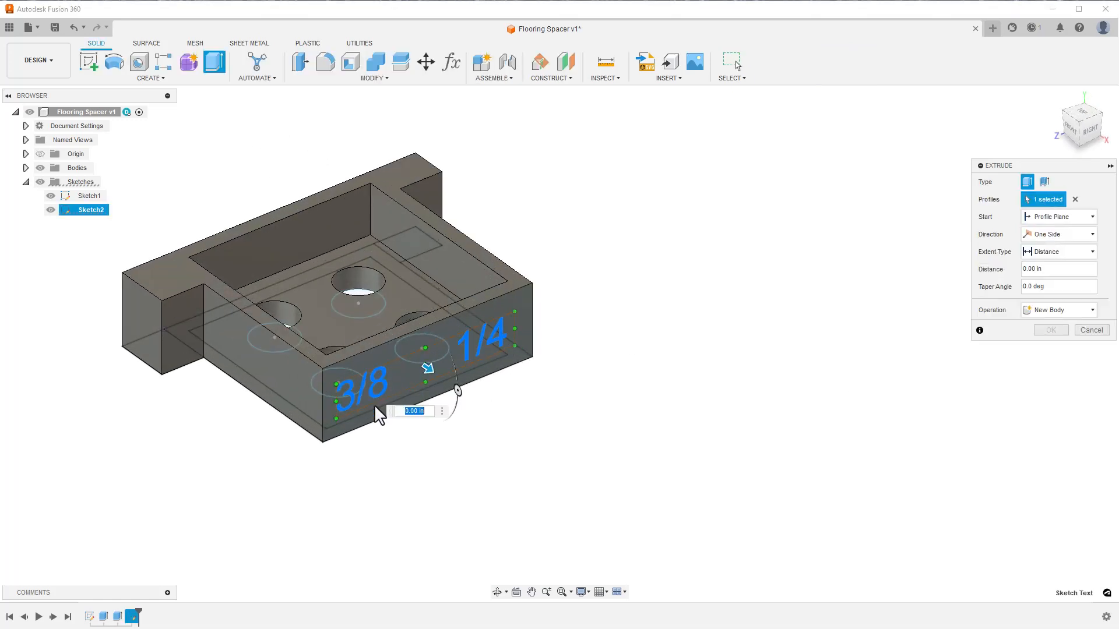
Step: Cut the text labels 0.05 in into the side wall
drag(428, 369, 439, 357)
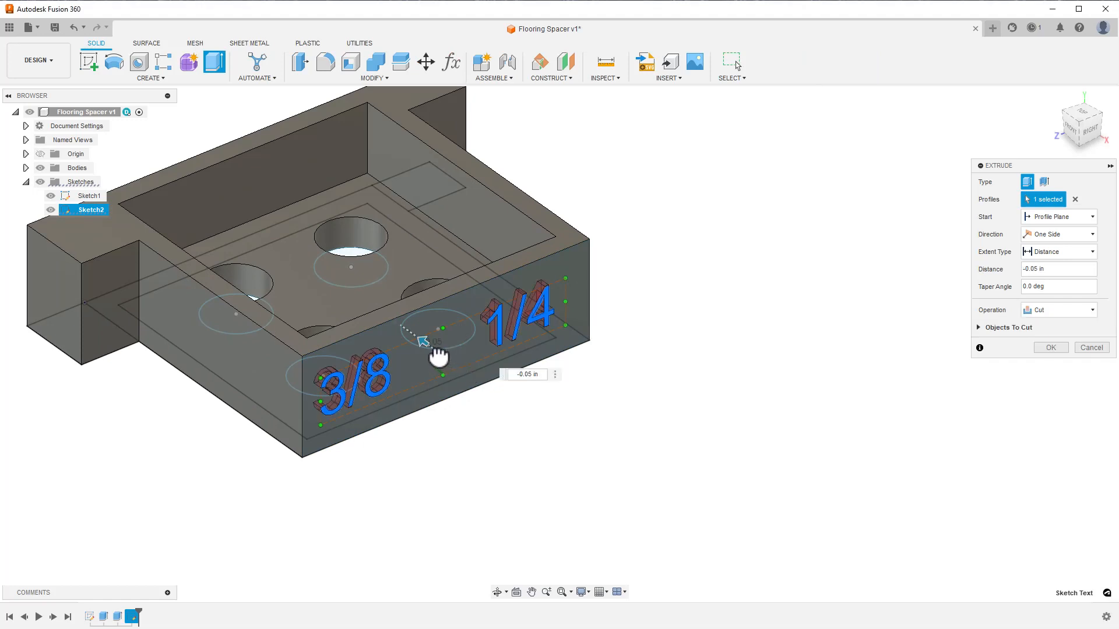
mouse_move(432, 352)
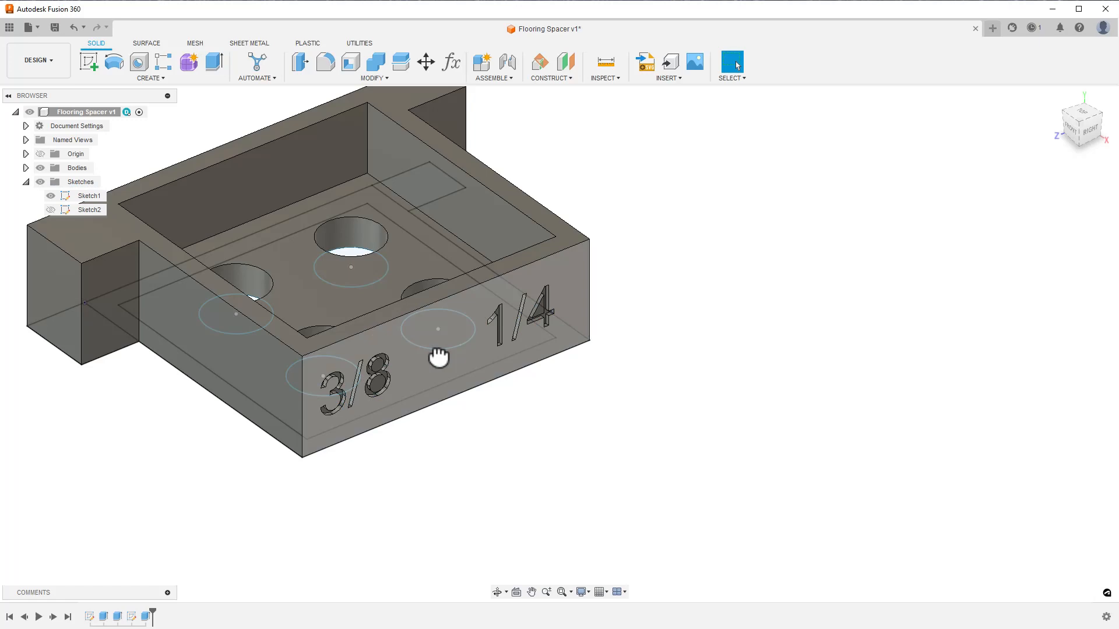
drag(440, 357, 456, 521)
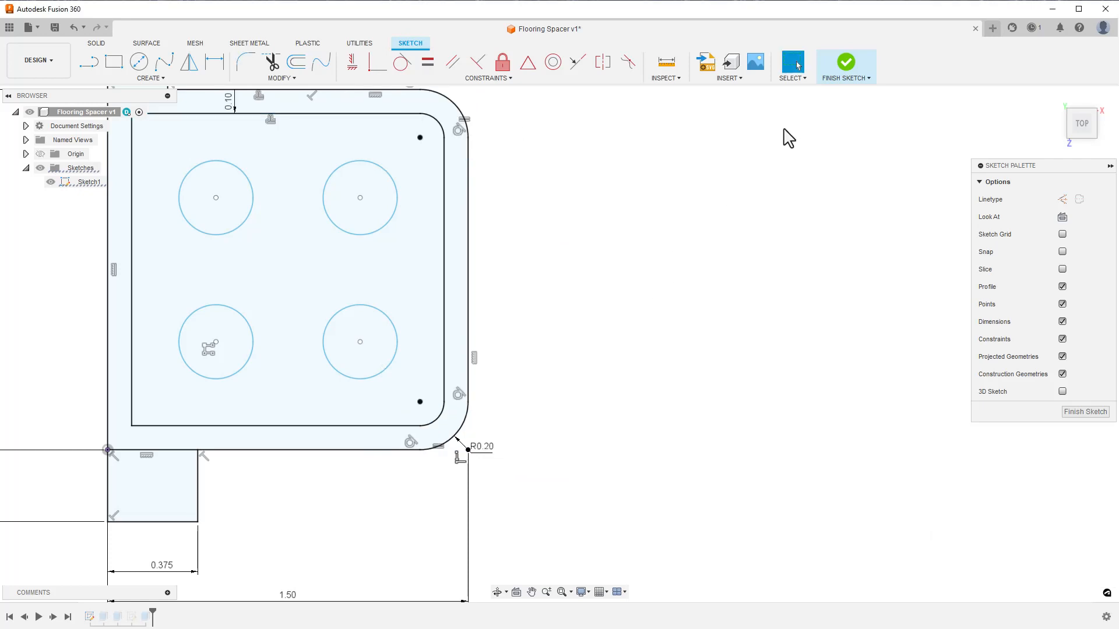
Step: Finish the base sketch after filleting its outer corners at R0.20
click(846, 61)
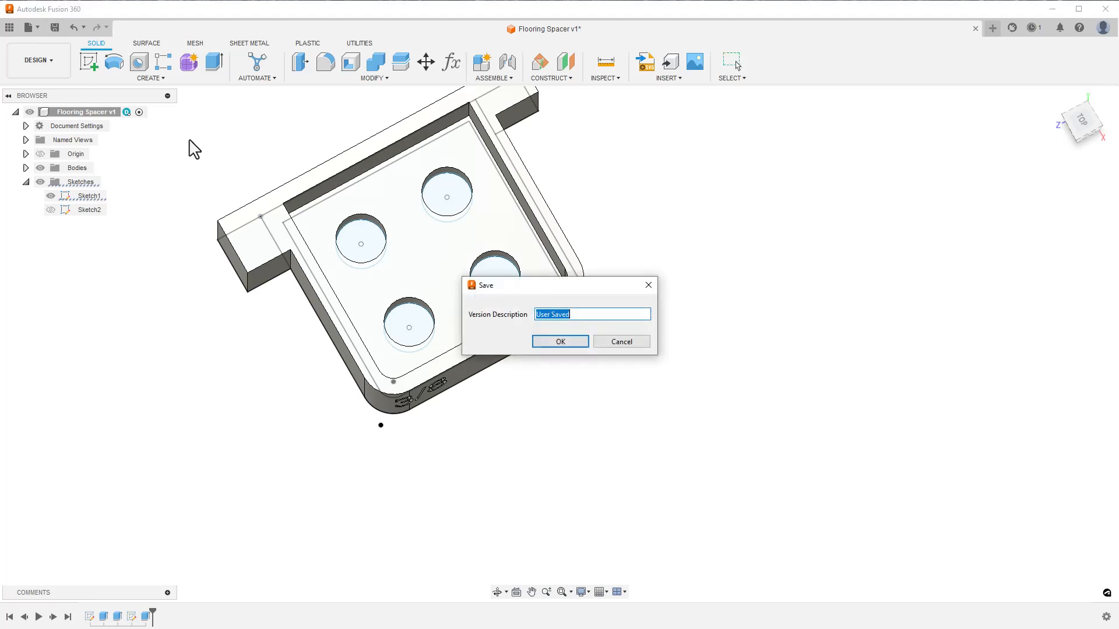
Step: Save the design as a new version and set the spacer body for 3D print export
click(559, 342)
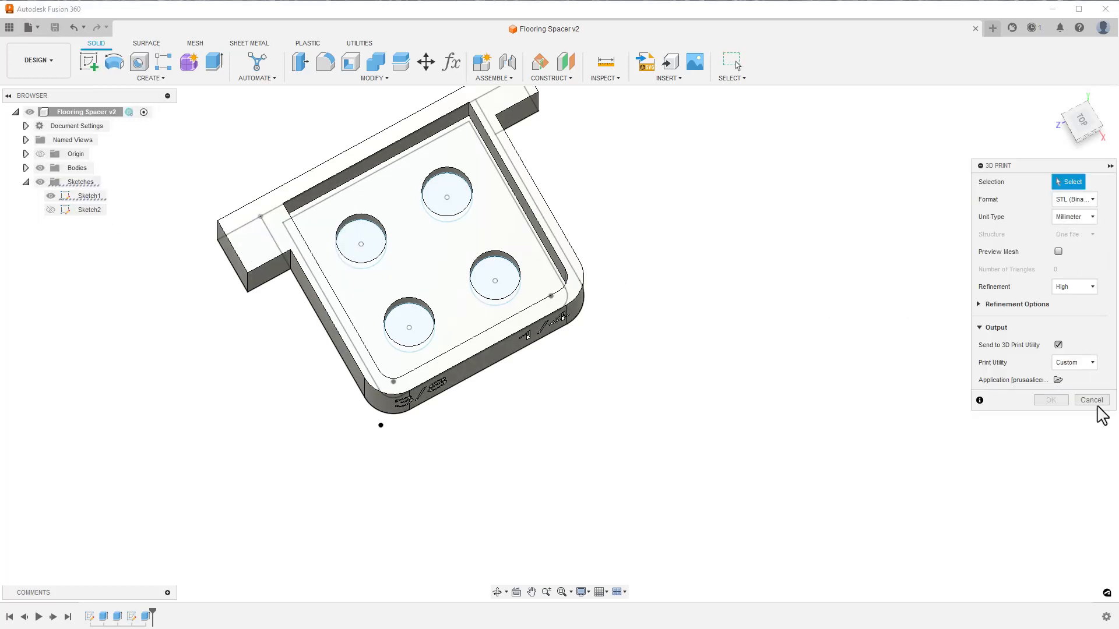
click(1058, 345)
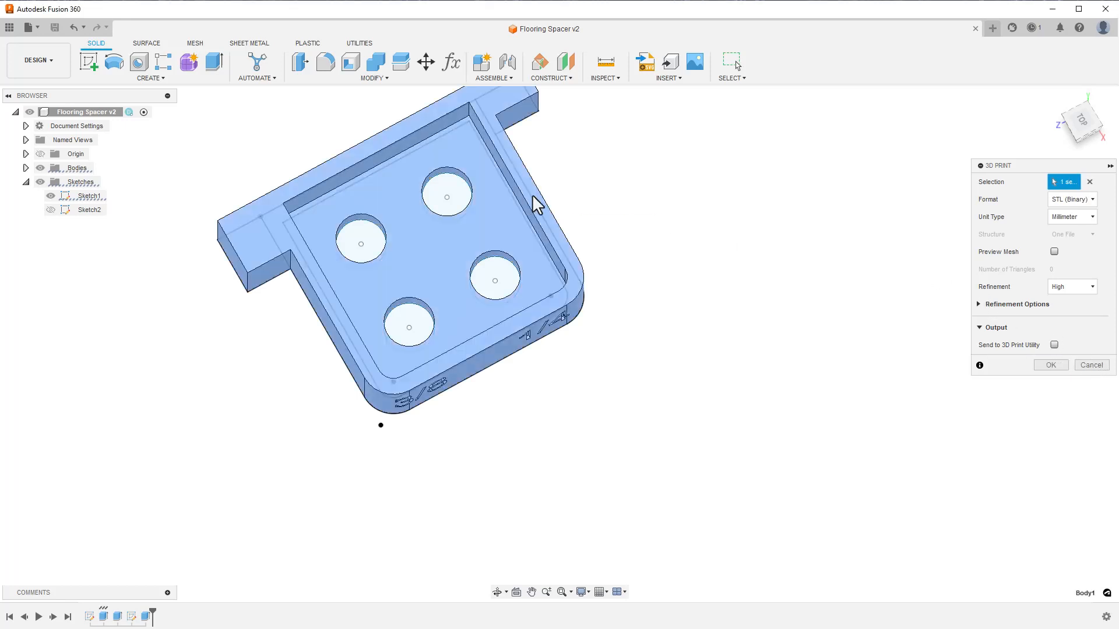
click(1051, 364)
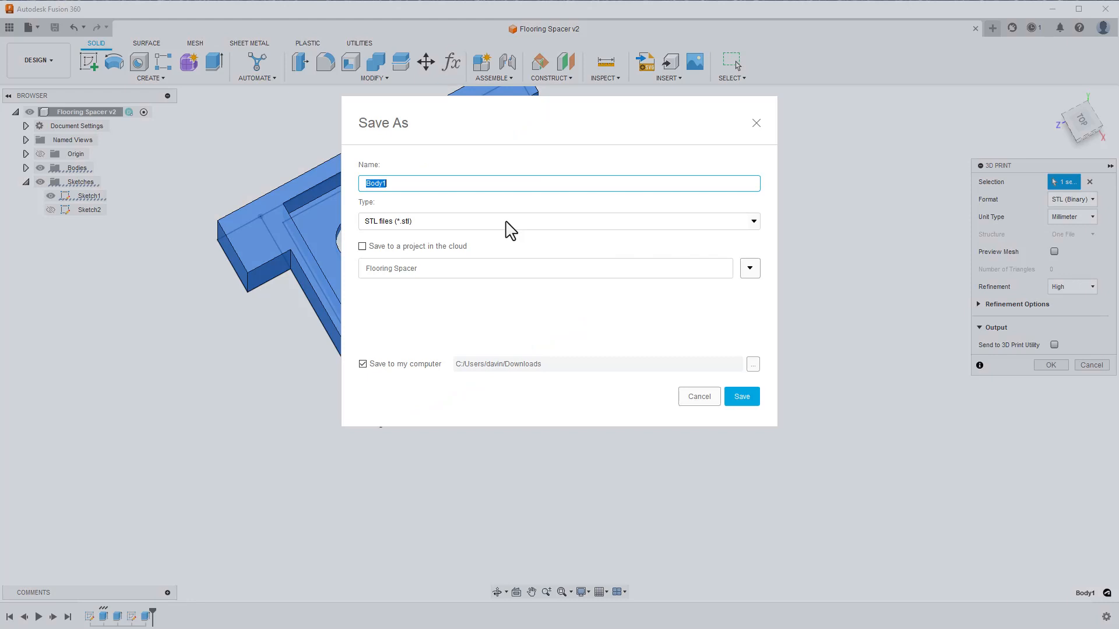
Step: Name the STL Flooring Spacer and save it to the Downloads folder
text(Flooring Spacer)
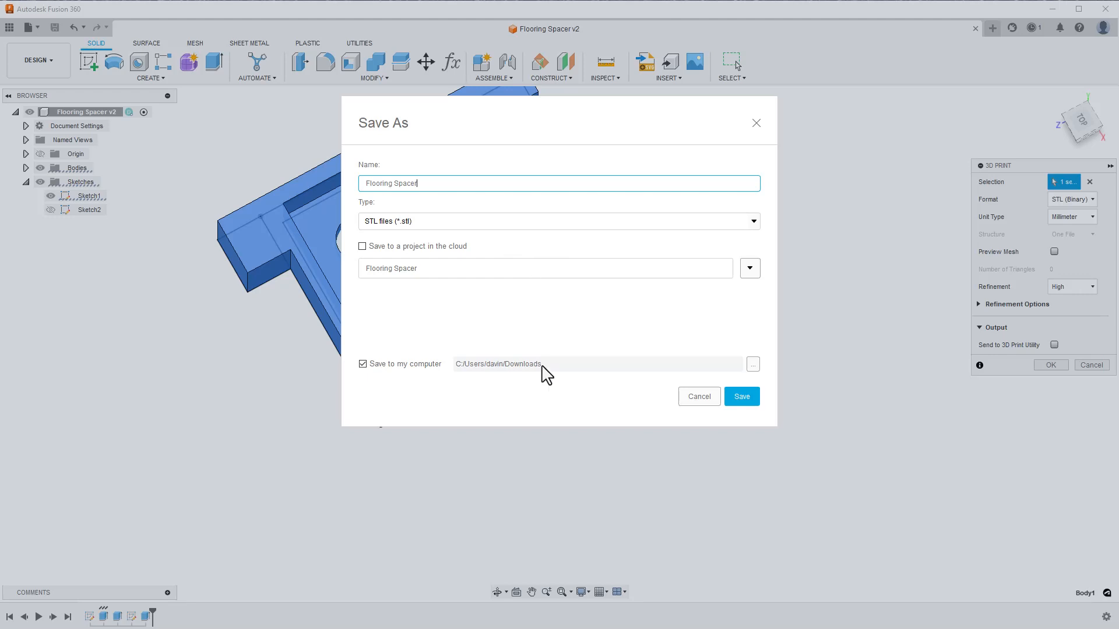
click(753, 363)
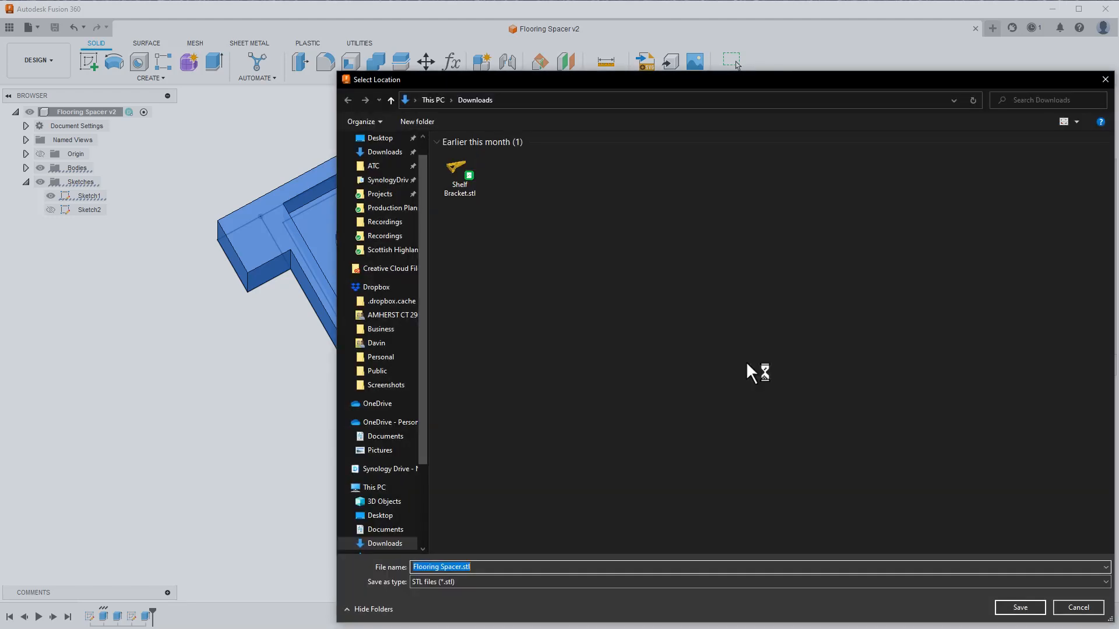
click(1020, 607)
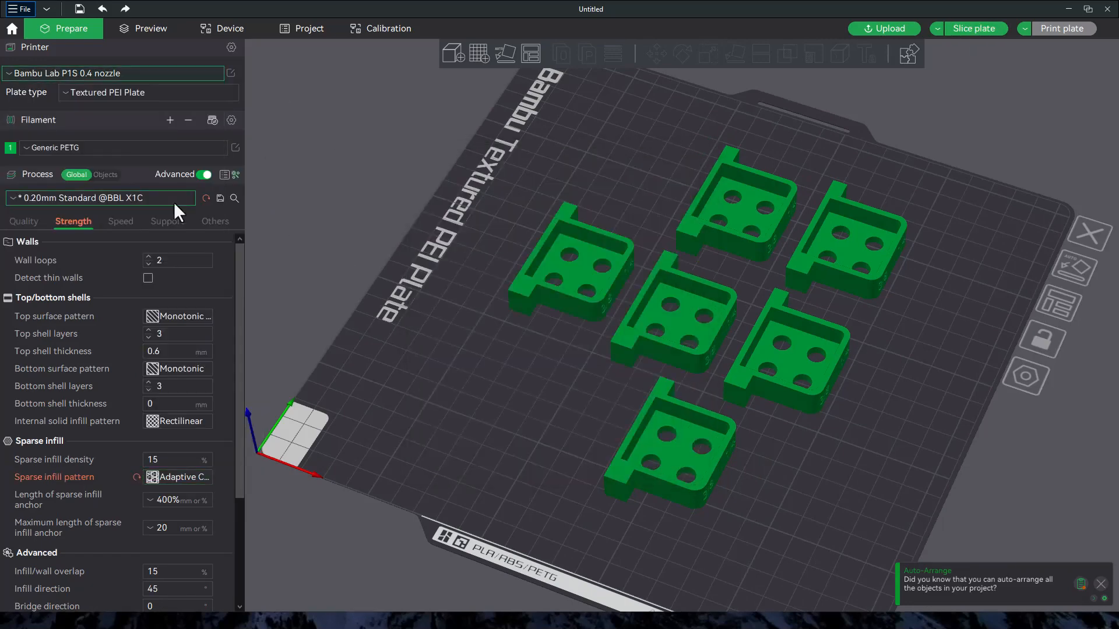
Step: Slice the six-spacer PETG plate and review the line-type legend and 1h26m estimate
click(150, 28)
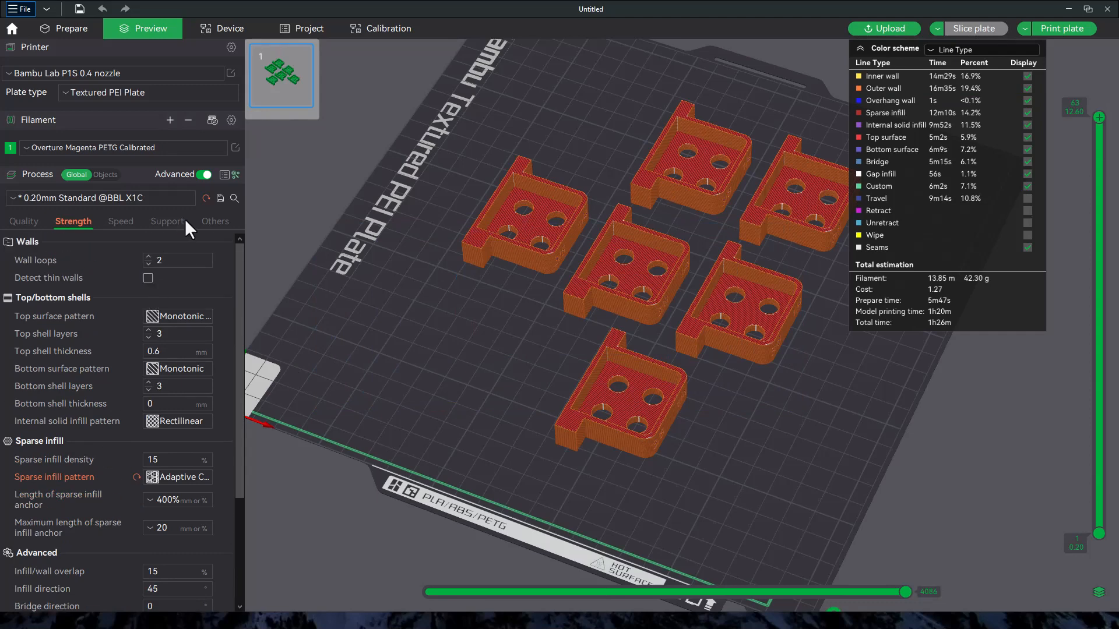
scroll(down, 3)
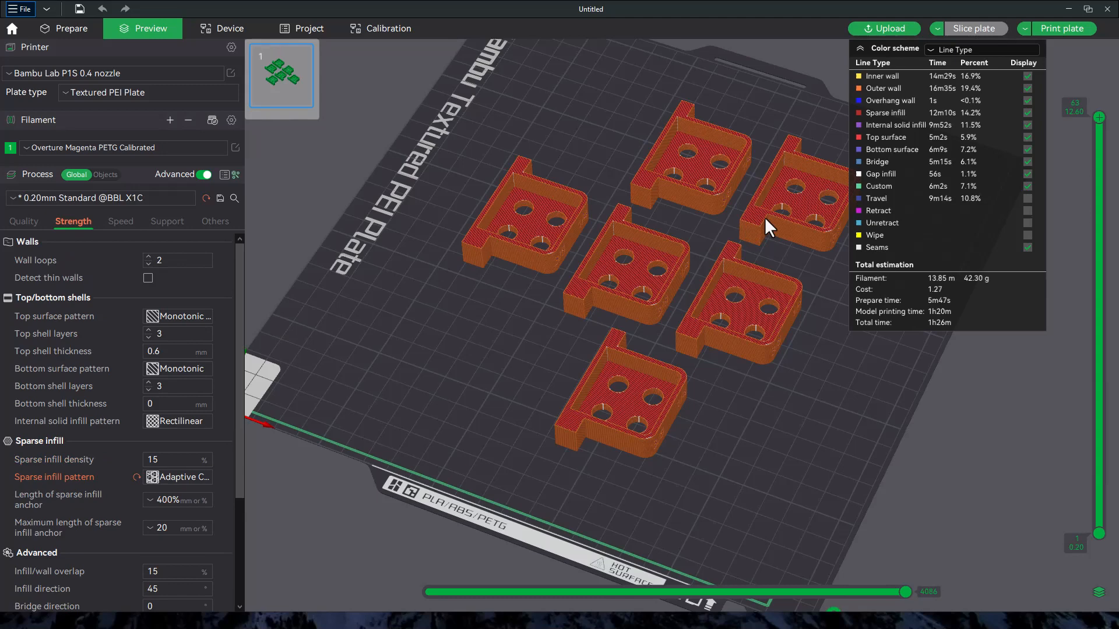
mouse_move(868, 406)
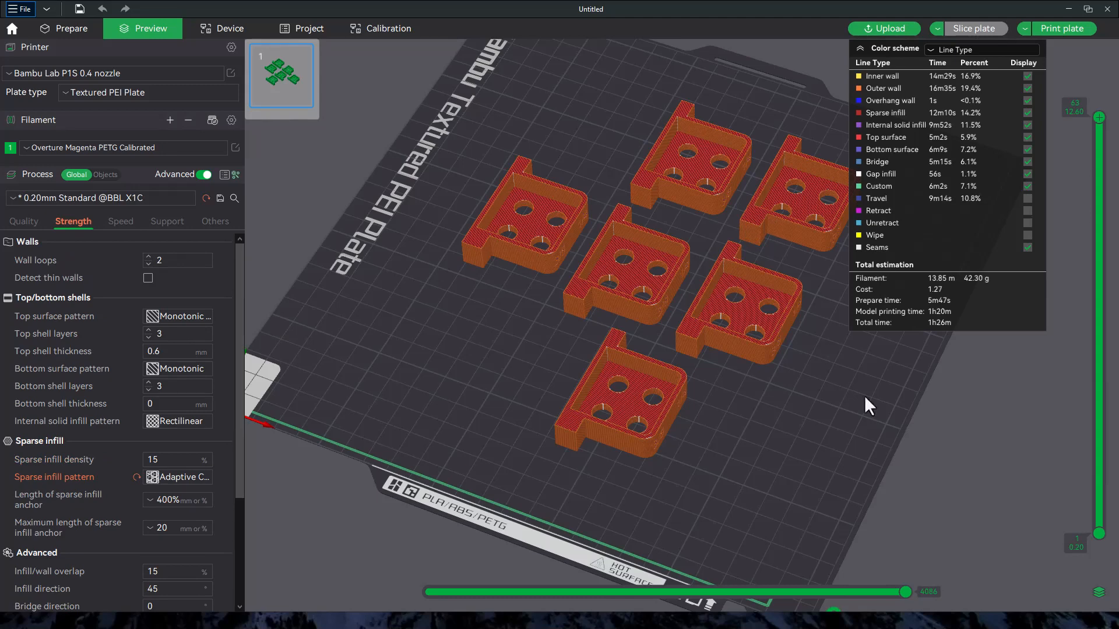
mouse_move(1031, 40)
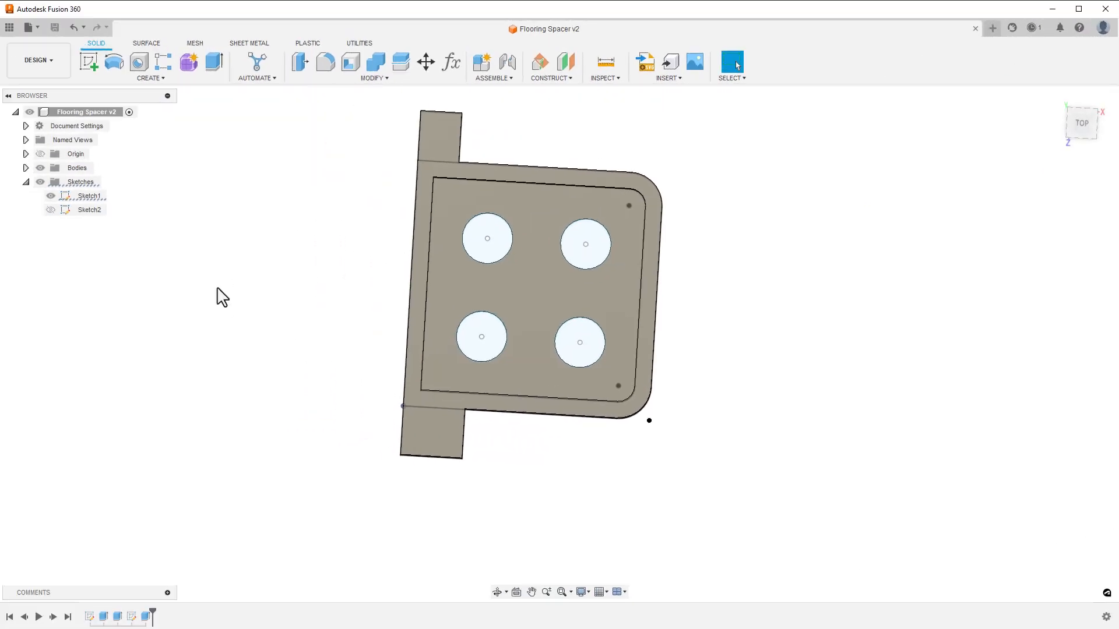
Step: Edit Sketch1 so the spacer's side tabs are 0.15 and rebuild the body
double_click(90, 196)
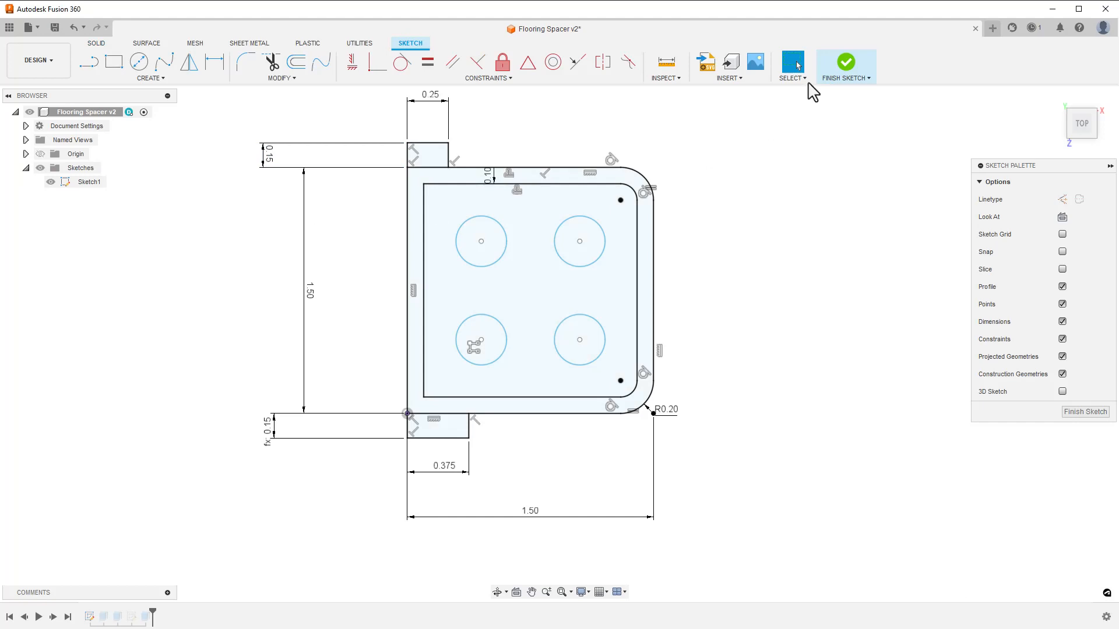
click(846, 61)
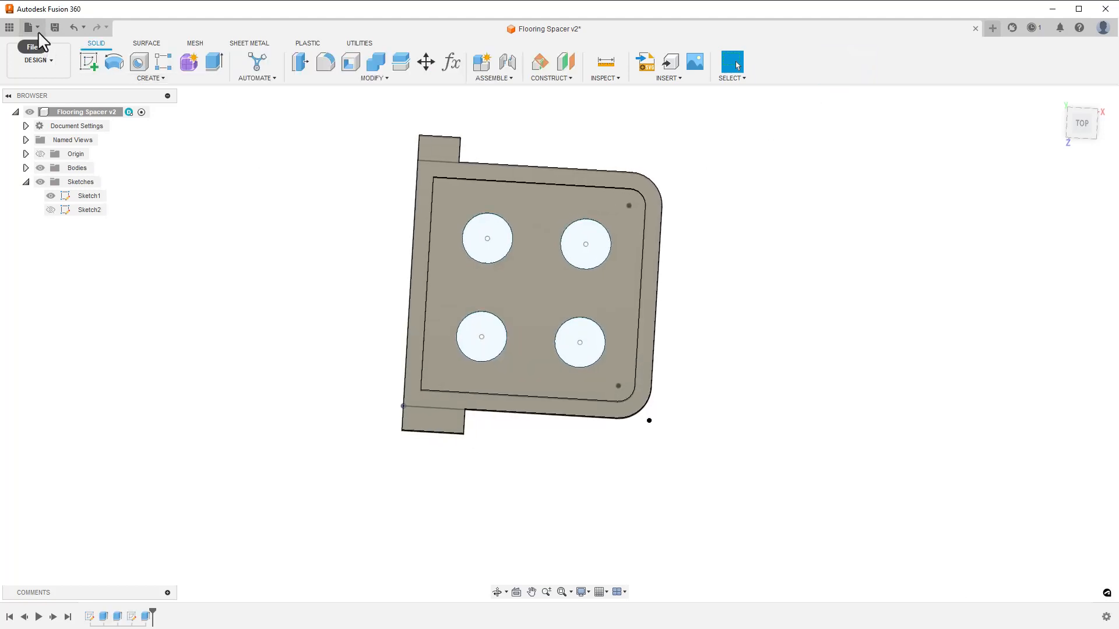
Step: Export the updated spacer body as an STL file via 3D Print
click(28, 28)
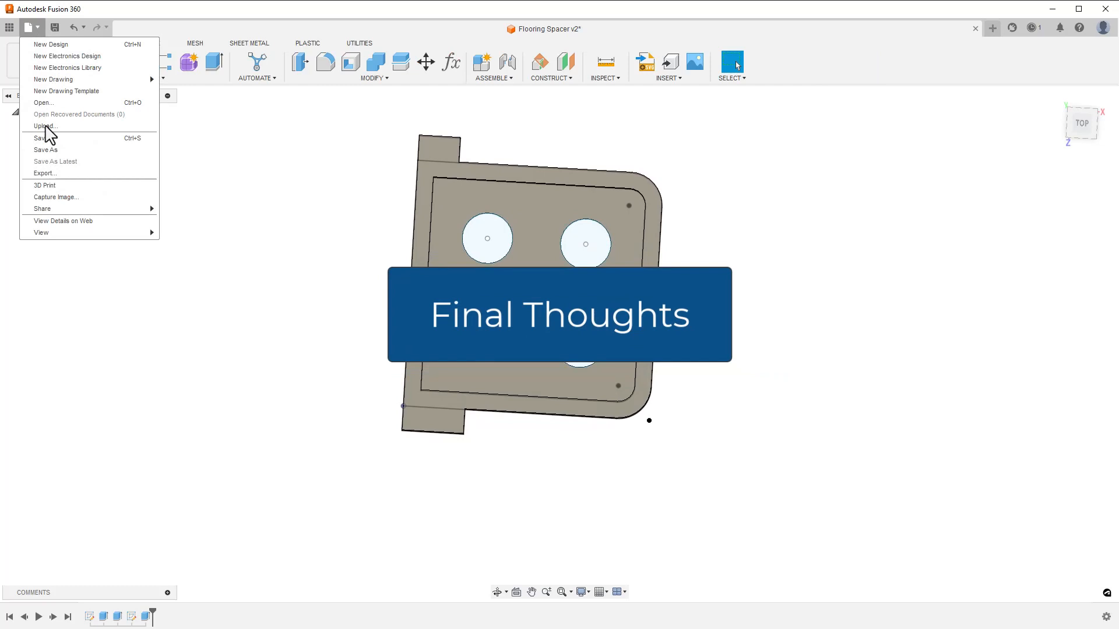
mouse_move(52, 191)
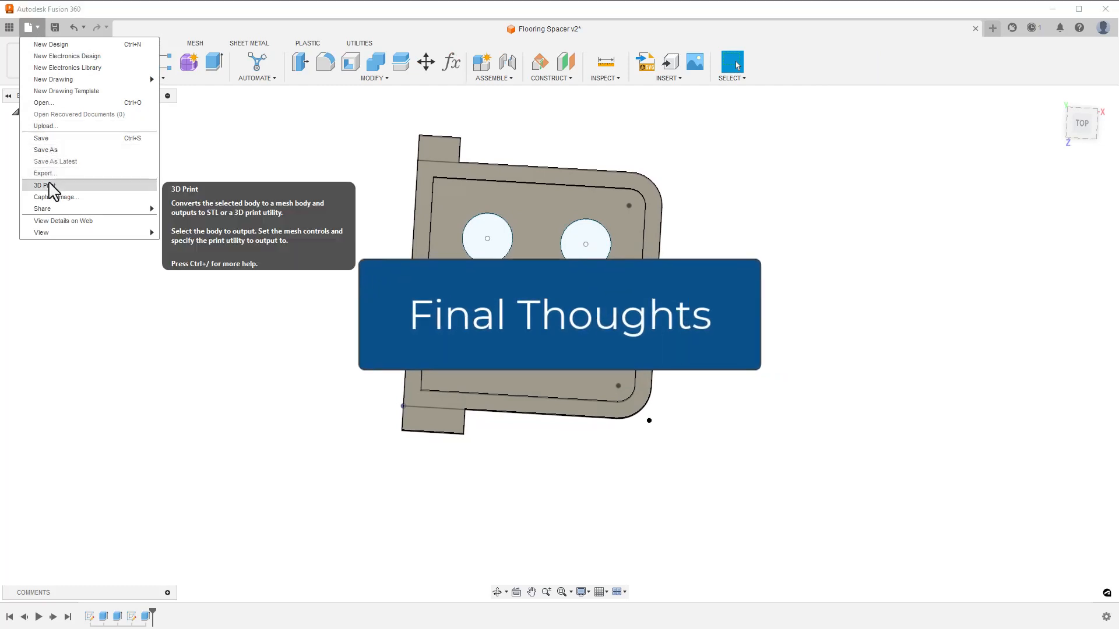
click(37, 185)
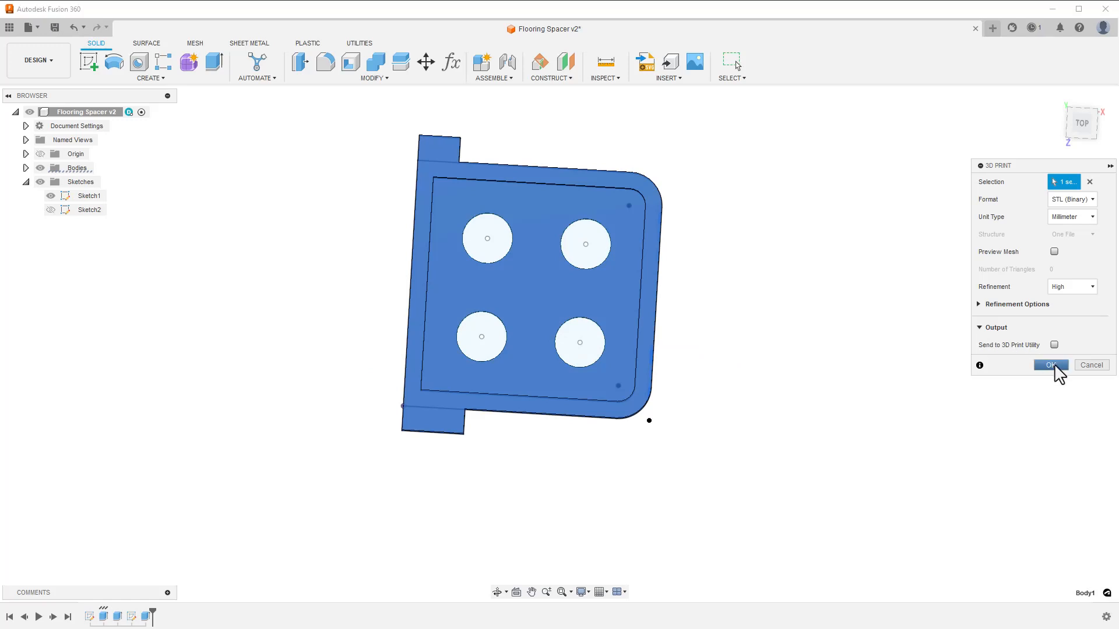
click(1051, 365)
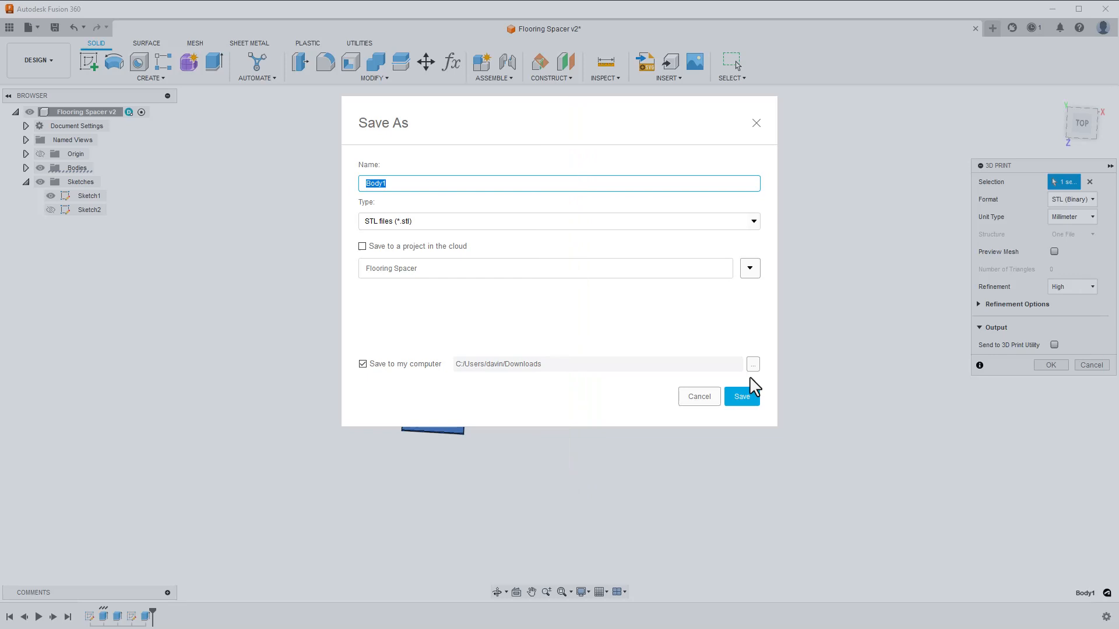
click(741, 396)
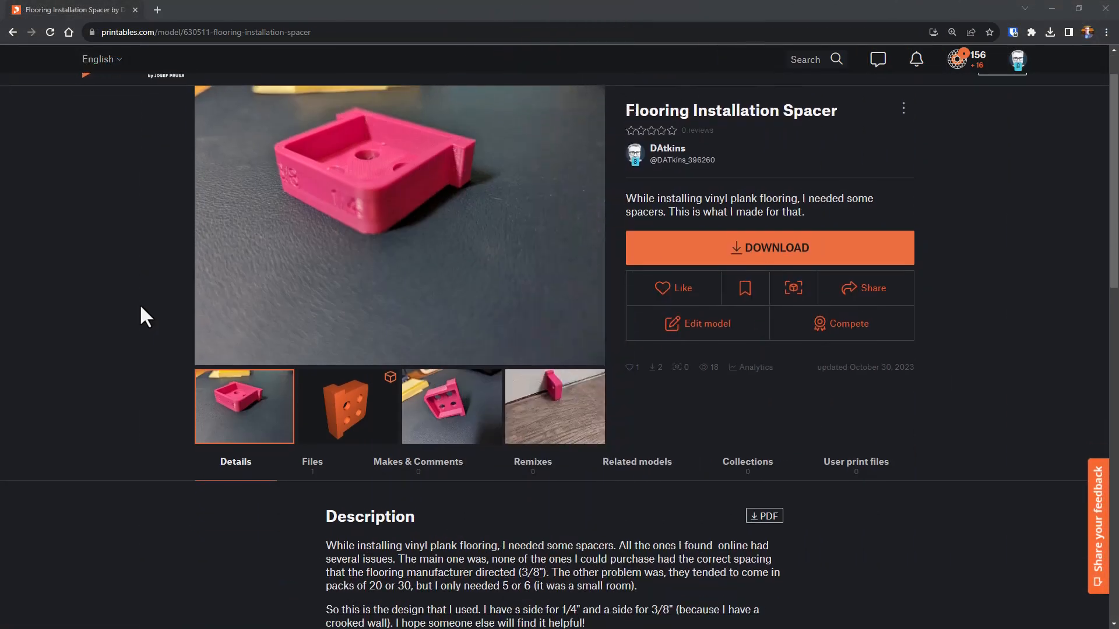
Step: Show the model's Files list with Flooring Spacer.stl under its CC Attribution license
scroll(down, 3)
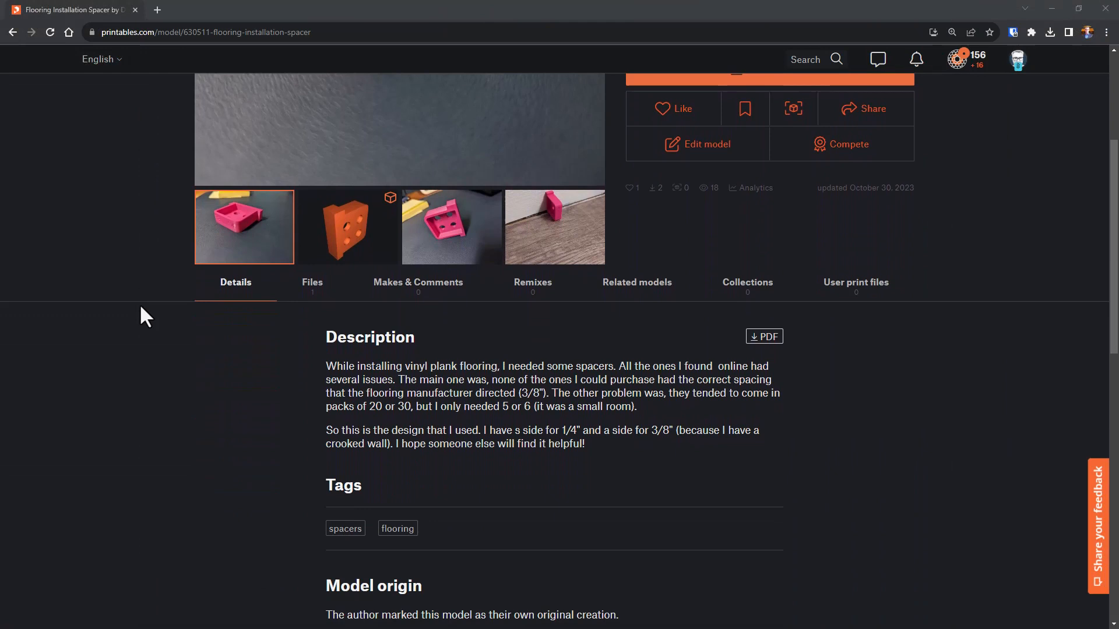
click(312, 282)
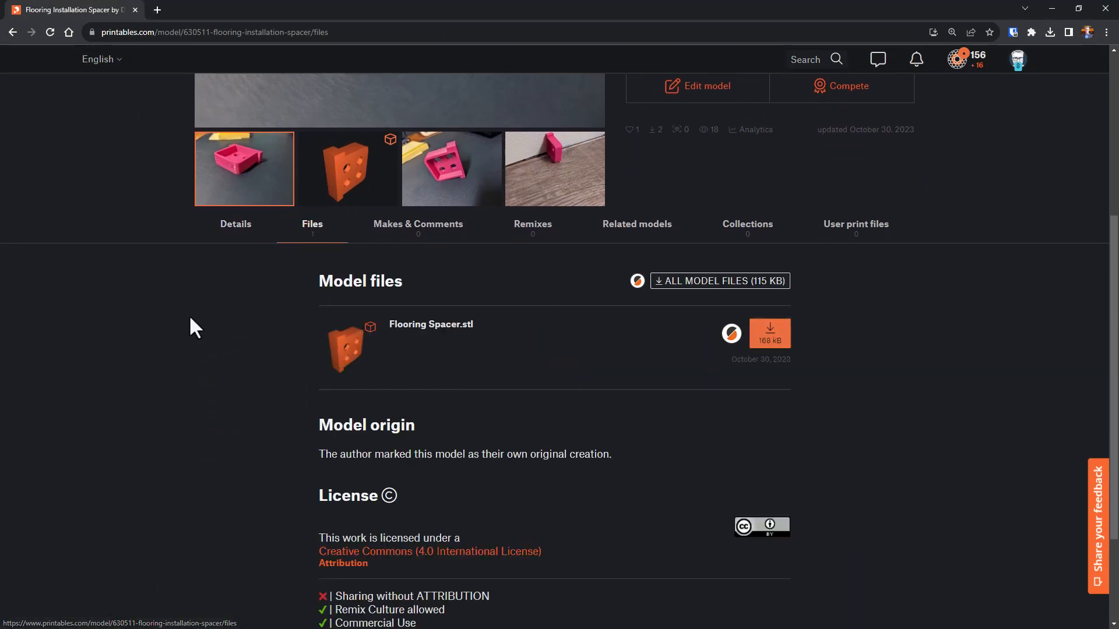
scroll(down, 3)
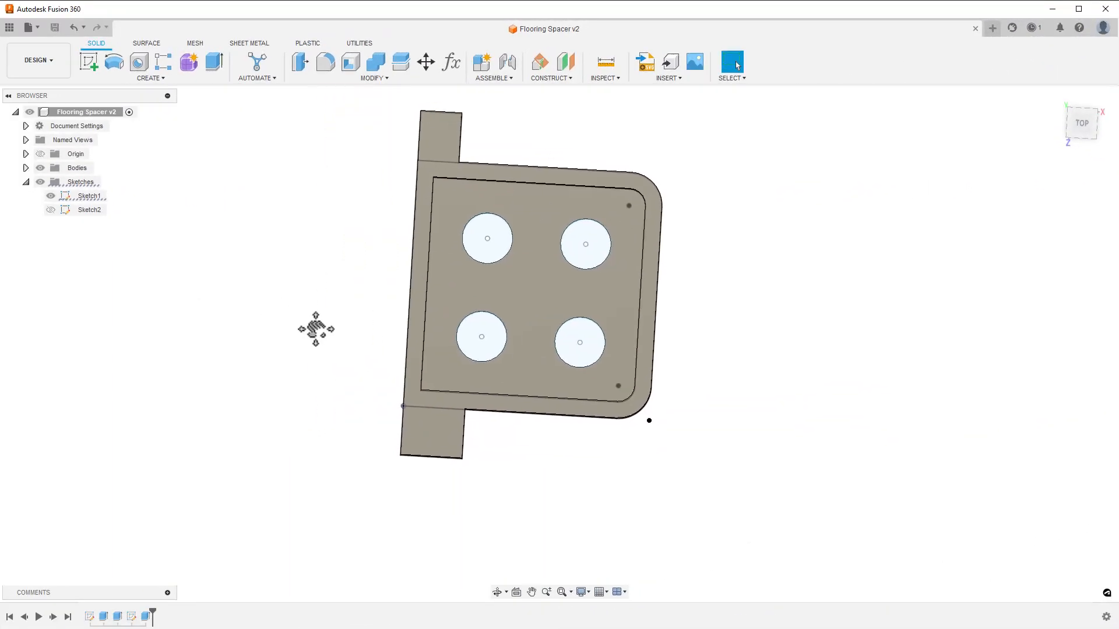
click(90, 195)
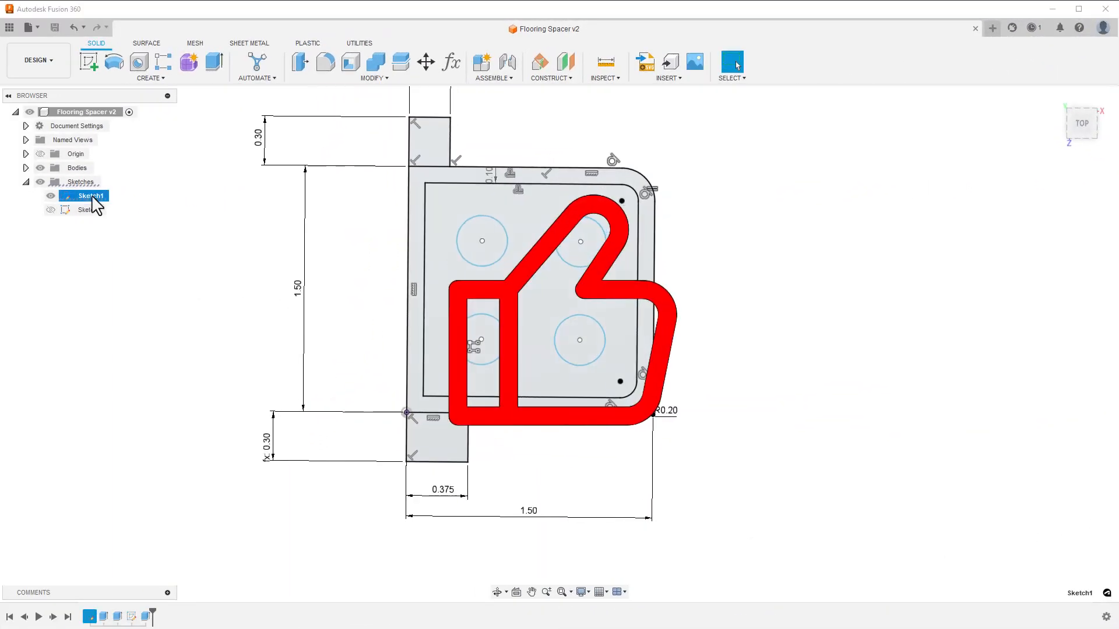
double_click(86, 196)
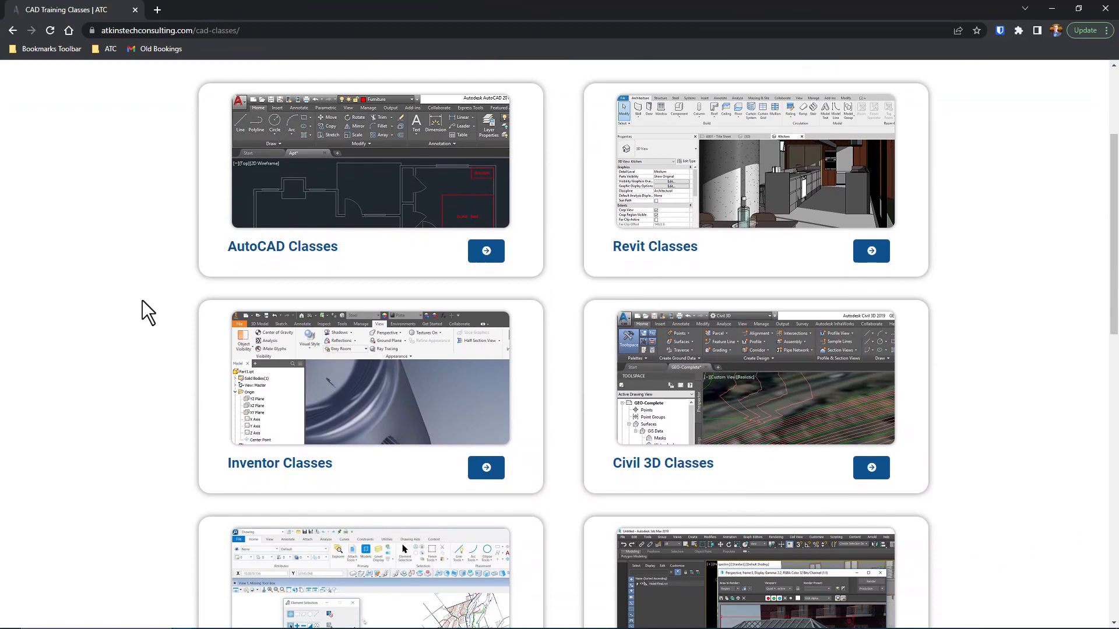
scroll(down, 3)
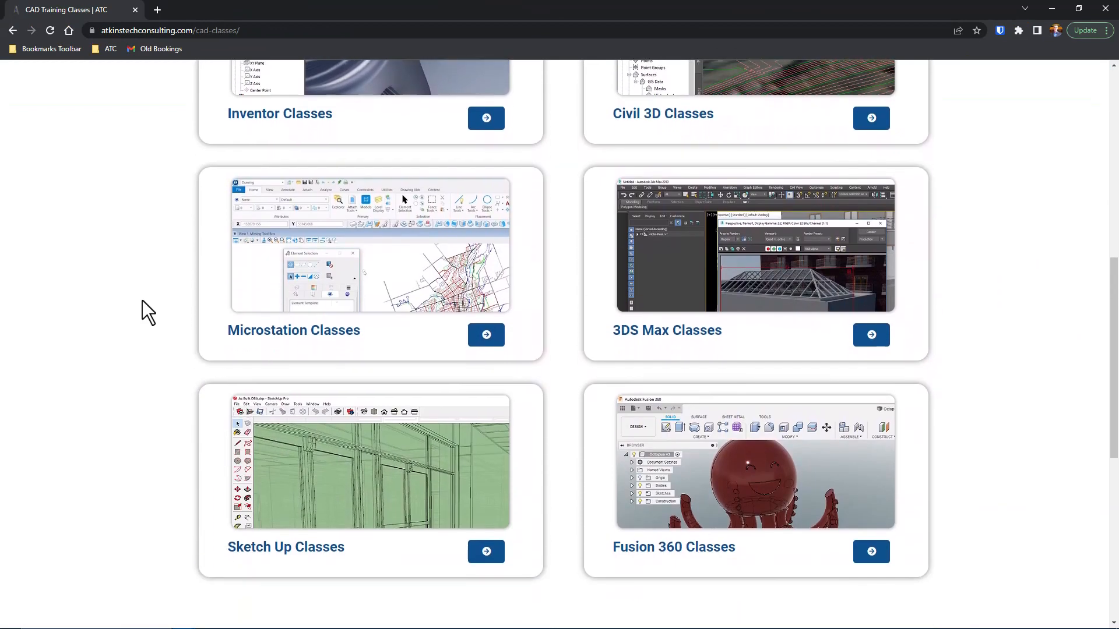
click(872, 552)
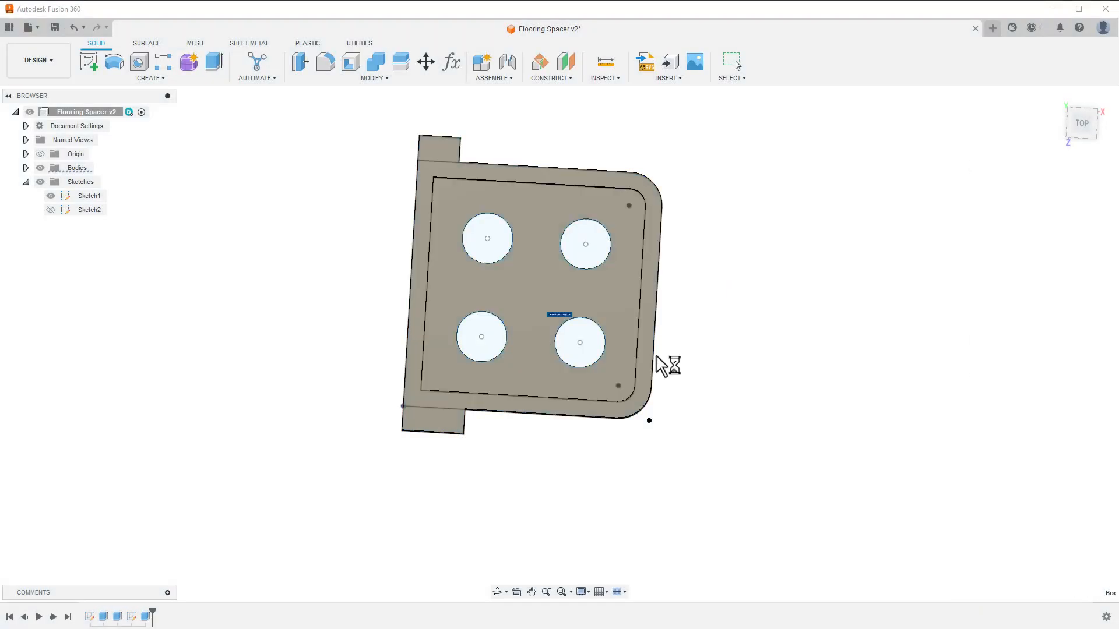